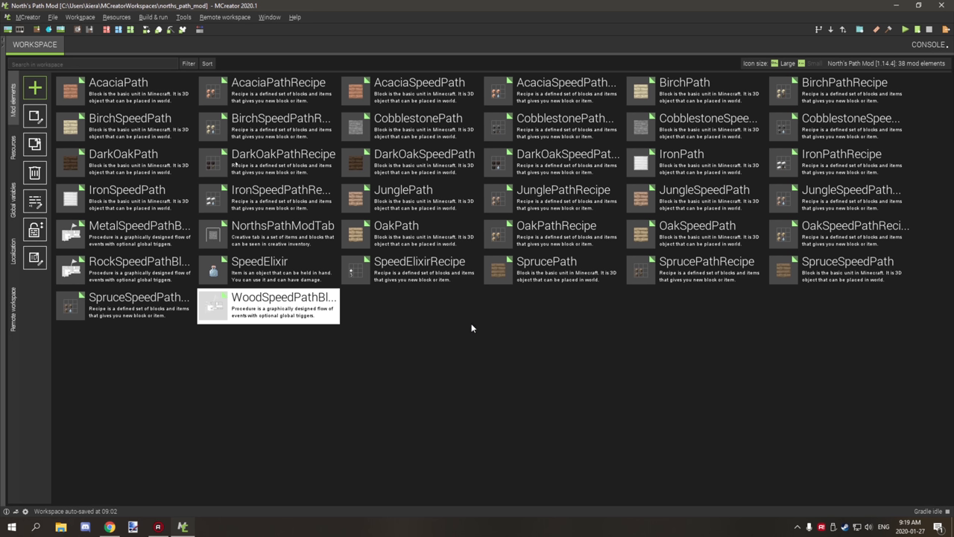
pyautogui.moveTo(472, 311)
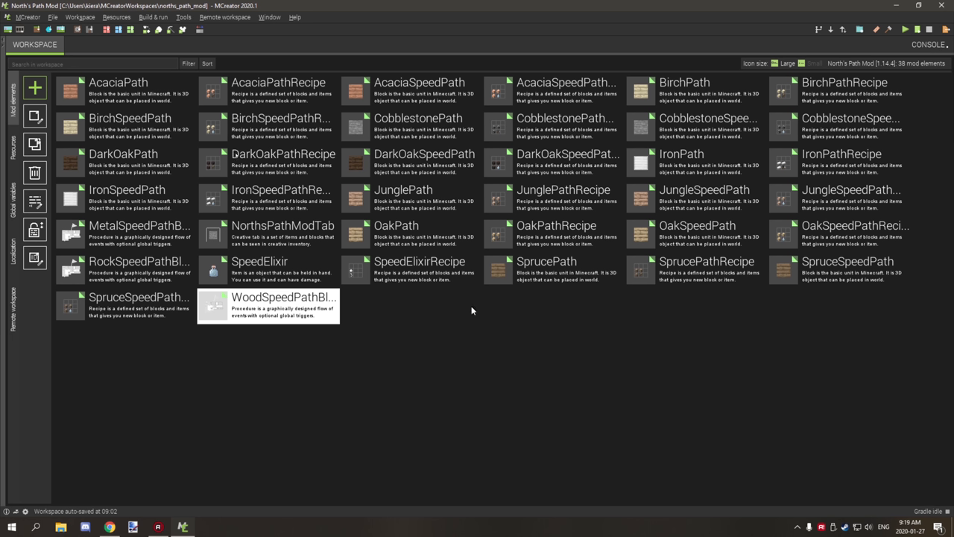
pyautogui.moveTo(481, 295)
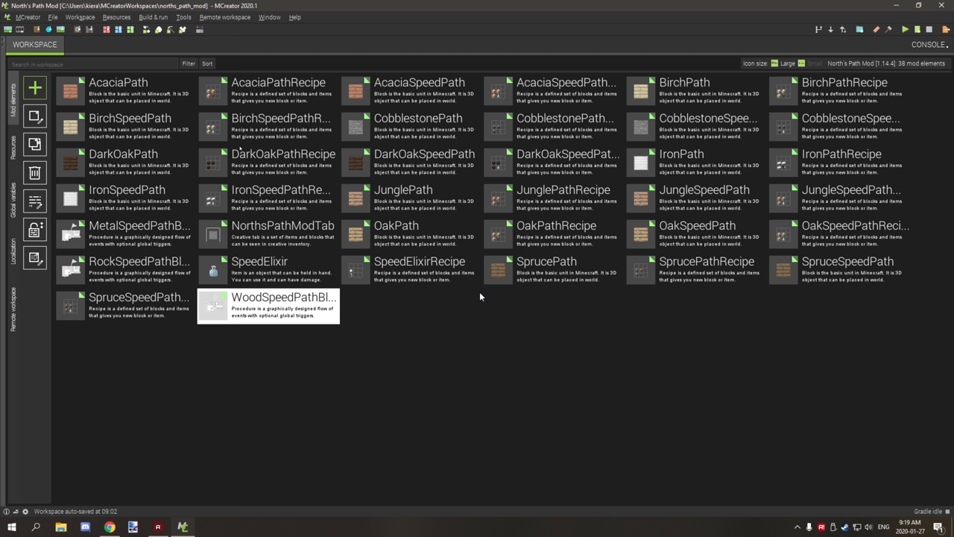
pyautogui.moveTo(479, 299)
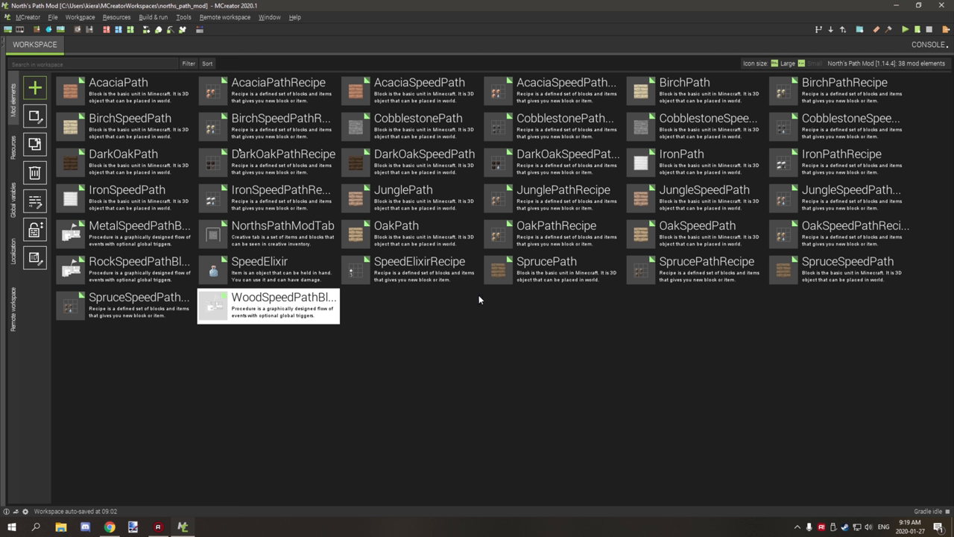
pyautogui.moveTo(478, 299)
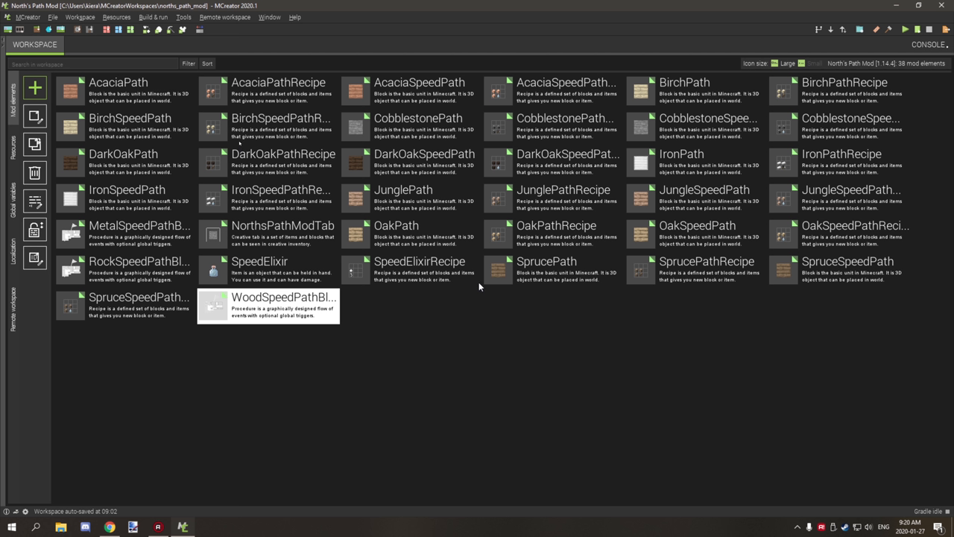
pyautogui.moveTo(479, 278)
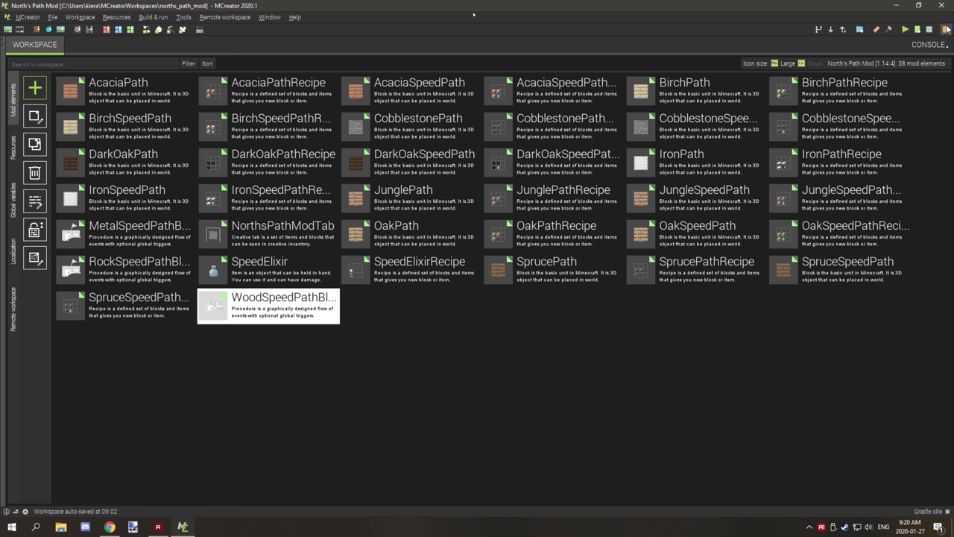
pyautogui.moveTo(947, 29)
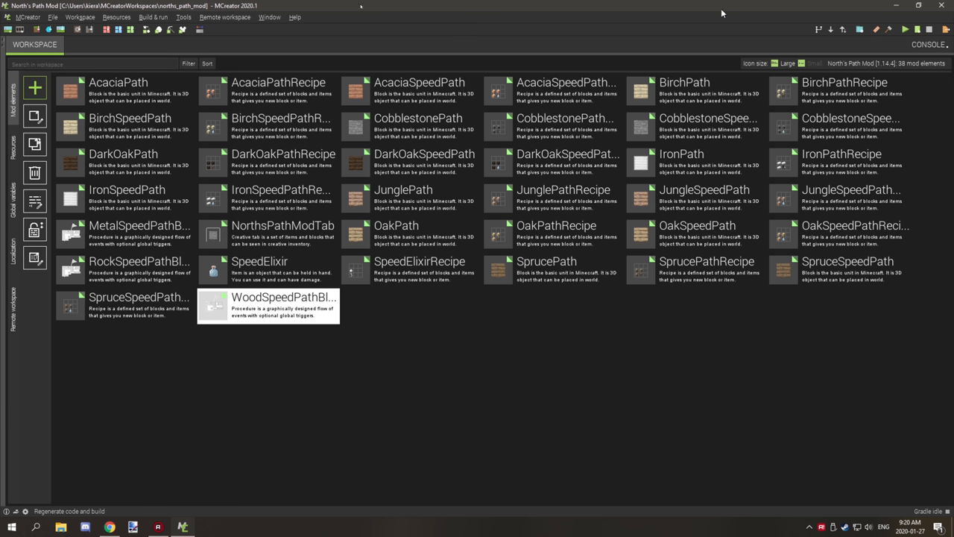
# Choose Workspace > Export the mod for distribution and wait for the Gradle build.
pyautogui.click(80, 17)
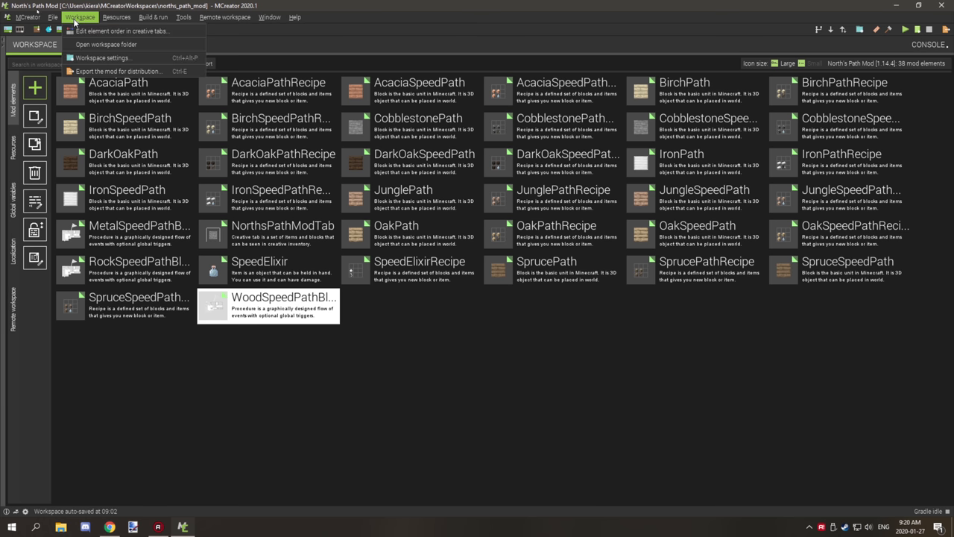
pyautogui.moveTo(119, 70)
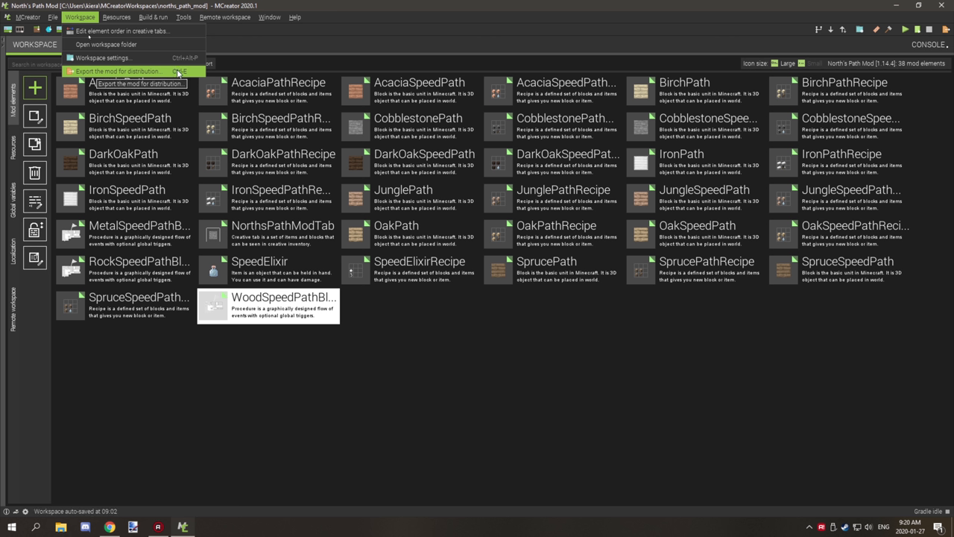
pyautogui.click(524, 25)
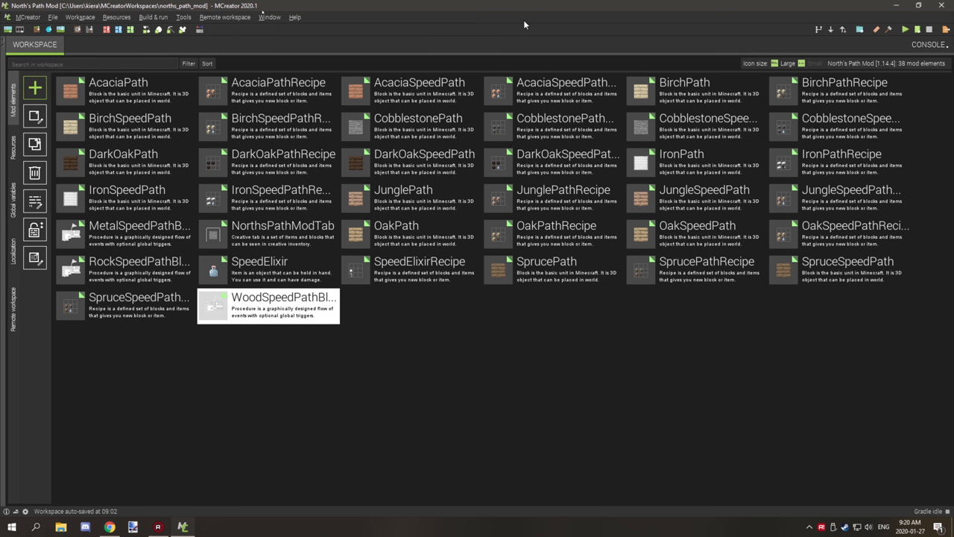
pyautogui.moveTo(525, 26)
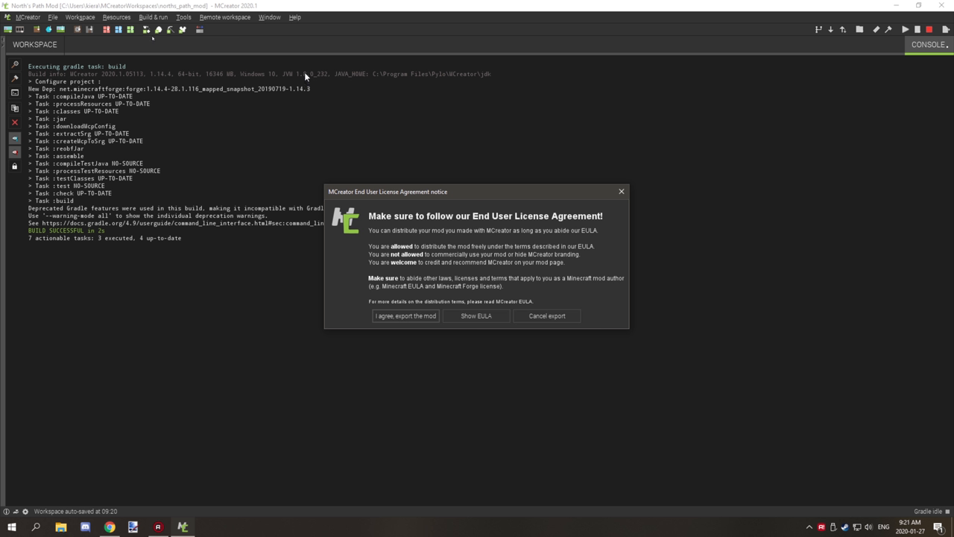
pyautogui.moveTo(302, 74)
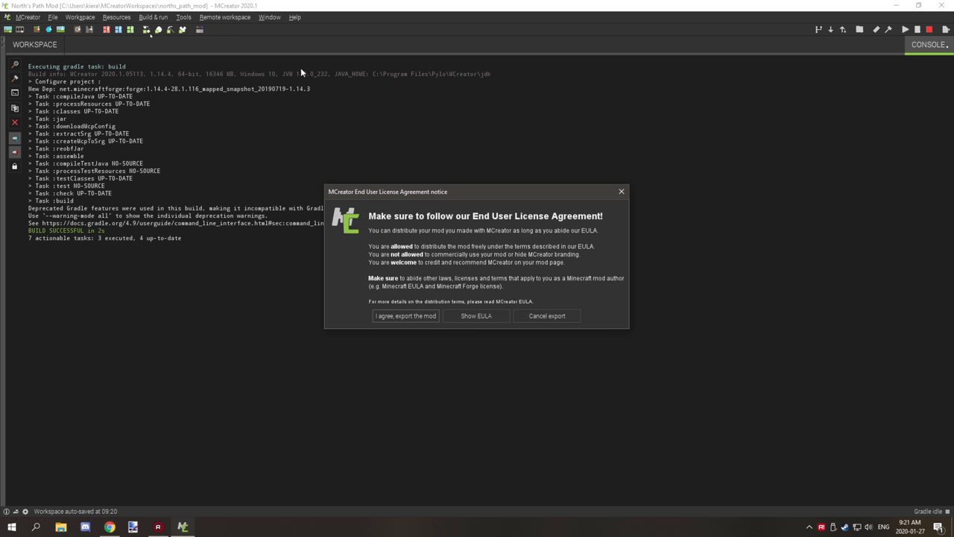
pyautogui.moveTo(476, 315)
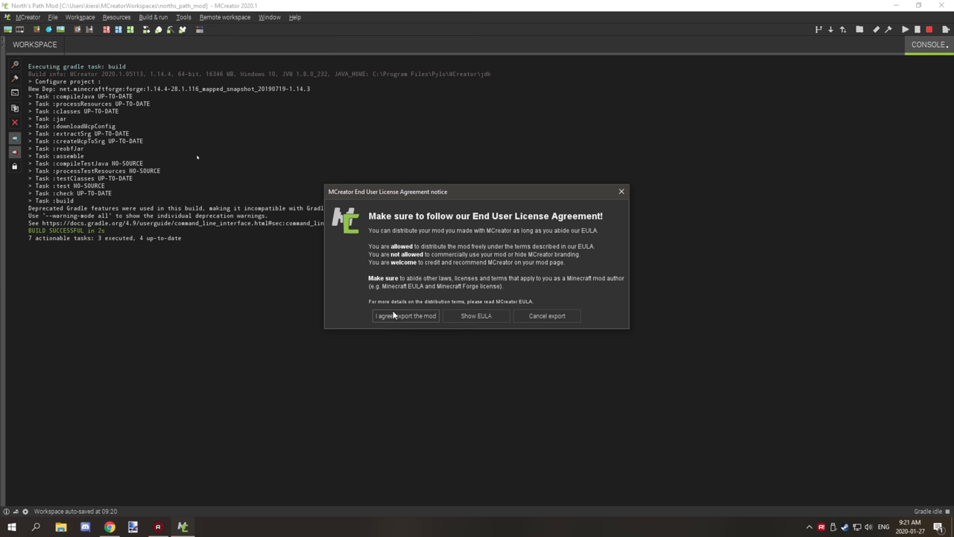
# Accept the licence and enter the jar name 'NorthsPathMod_1-14-4_0-1-0' on the Desktop.
pyautogui.click(405, 315)
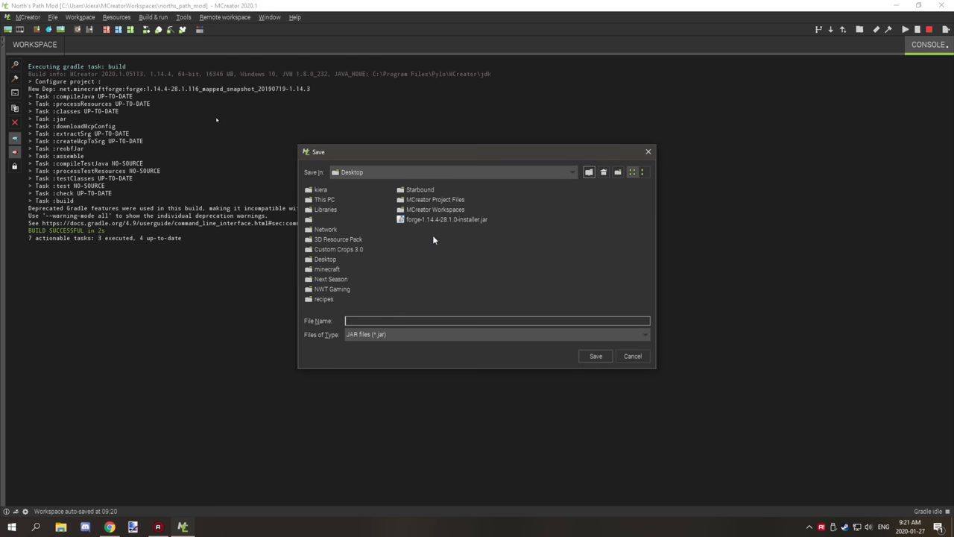
pyautogui.moveTo(391, 331)
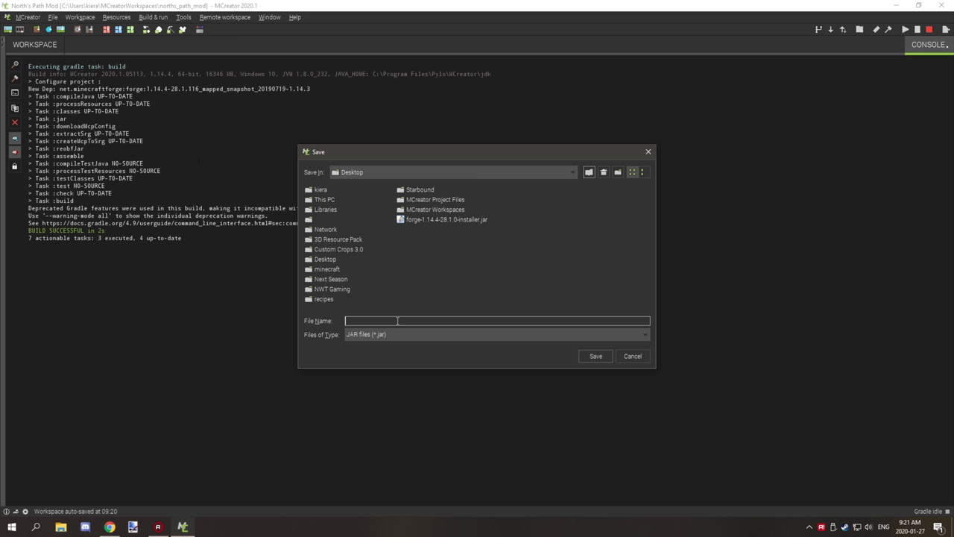
pyautogui.write('NorthsPathMod')
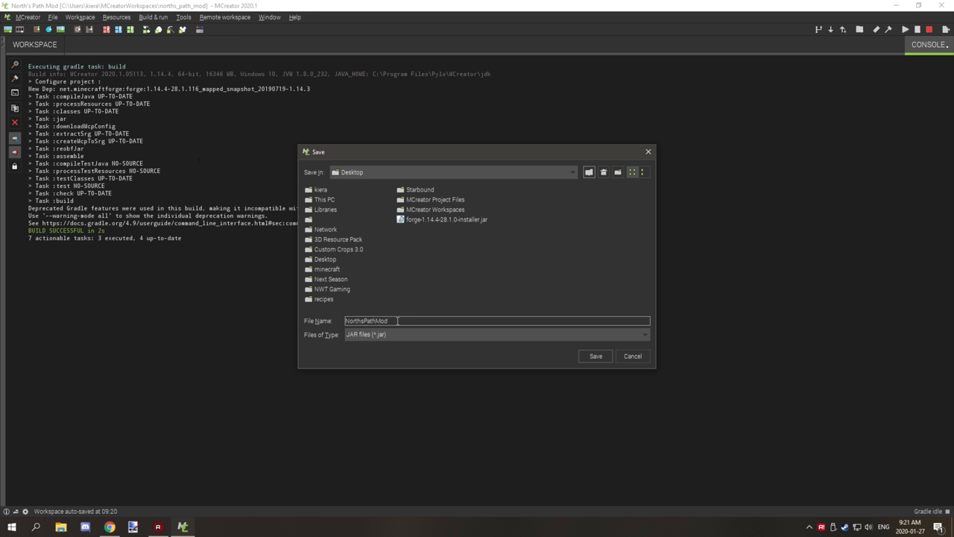
pyautogui.write('.')
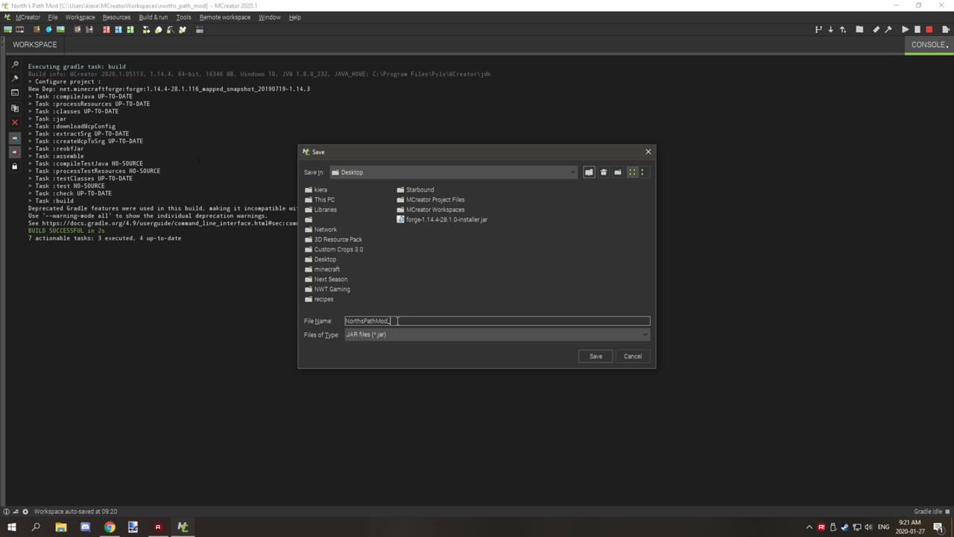
pyautogui.write('1-5')
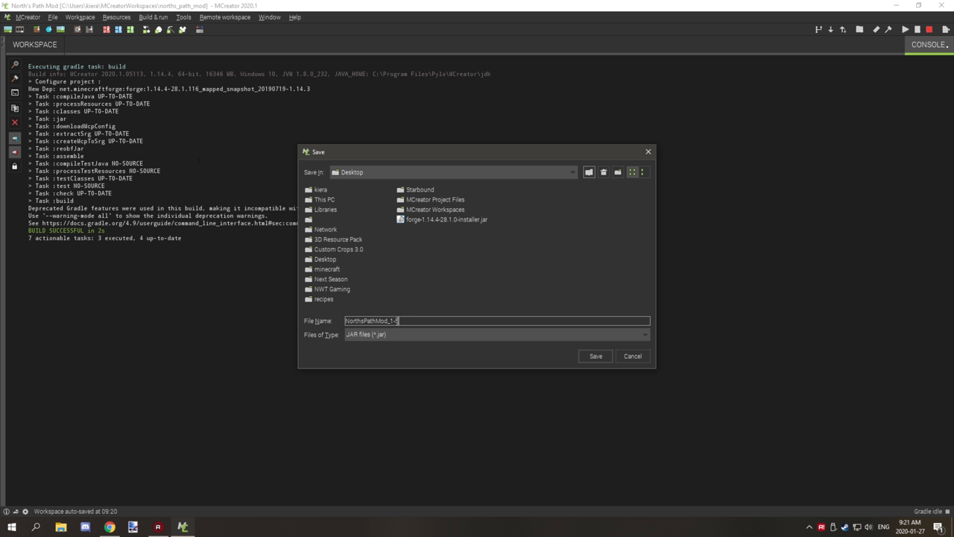
pyautogui.write('4-4.')
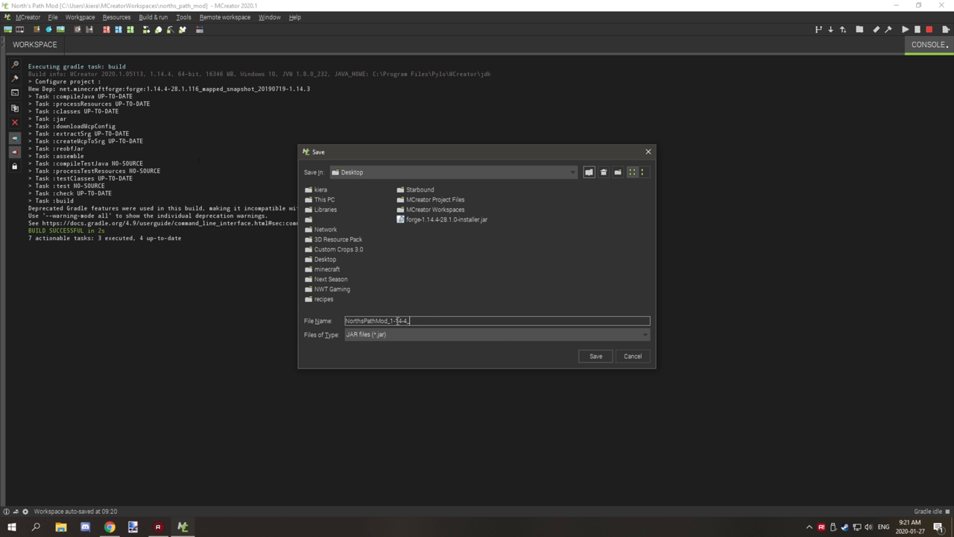
pyautogui.write('0-1-0')
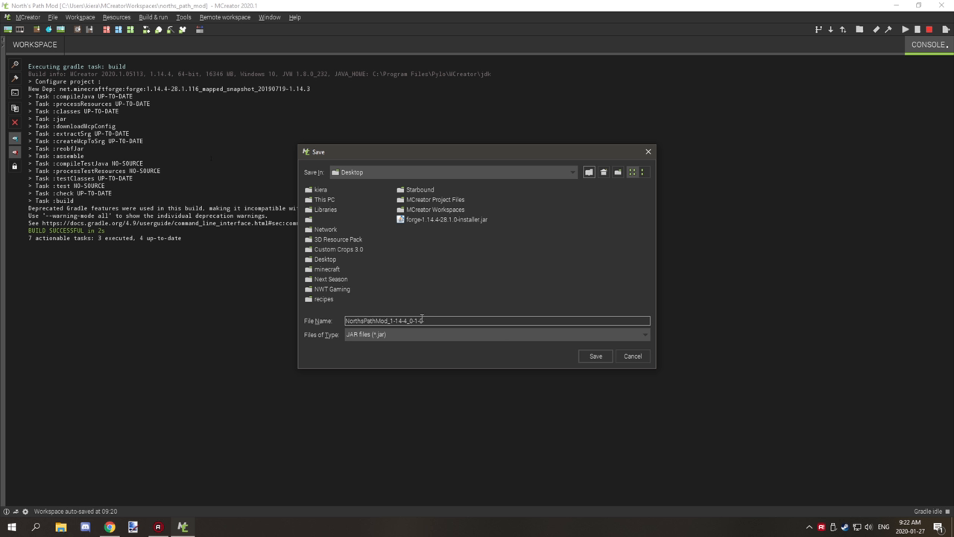
pyautogui.moveTo(469, 313)
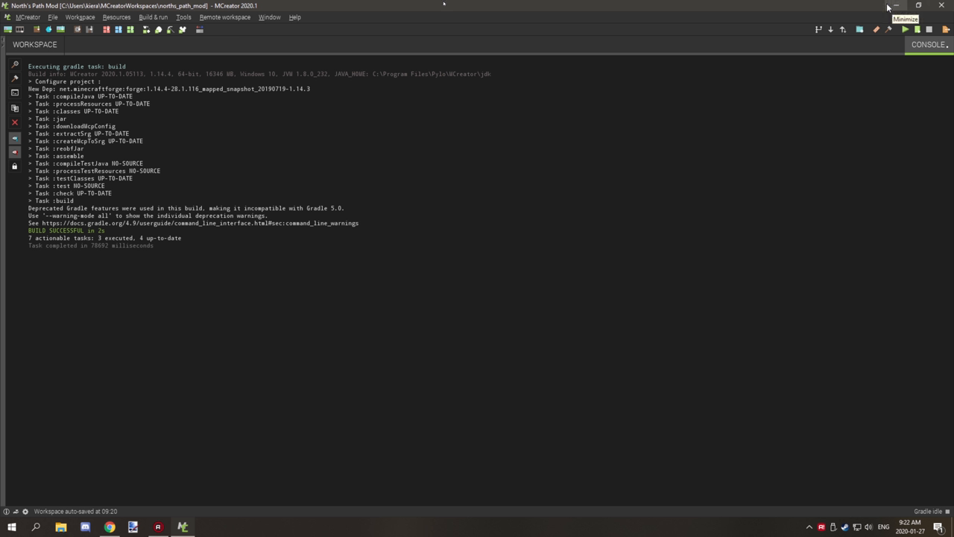
pyautogui.moveTo(894, 5)
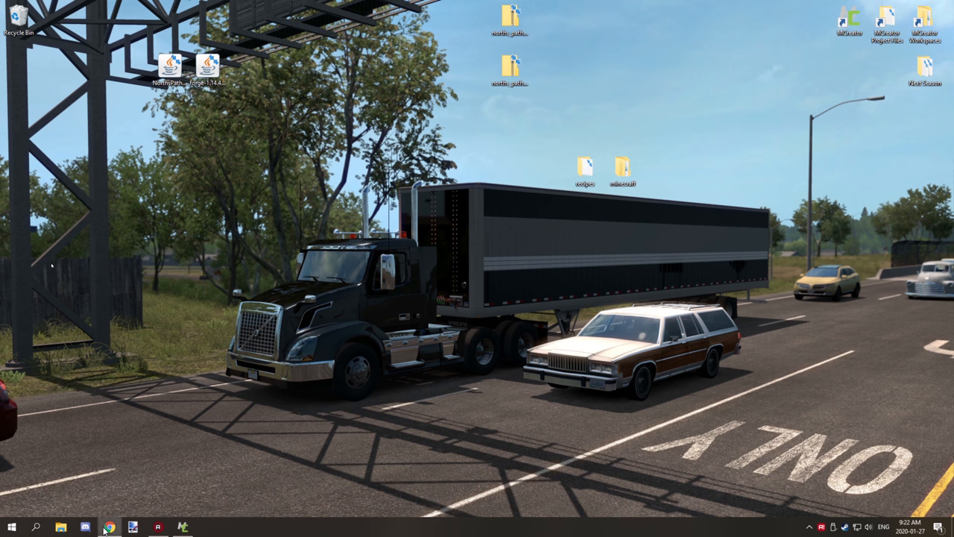
pyautogui.click(109, 528)
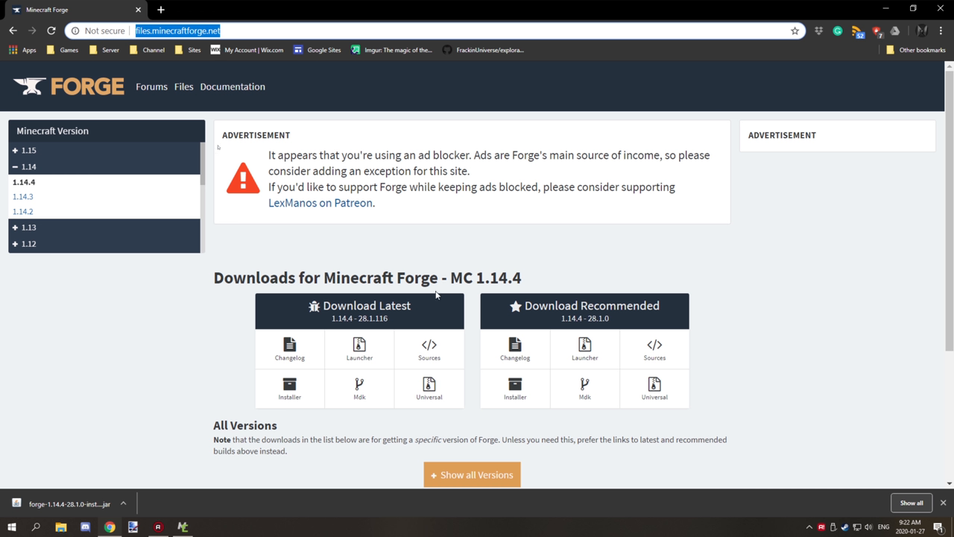
pyautogui.moveTo(365, 291)
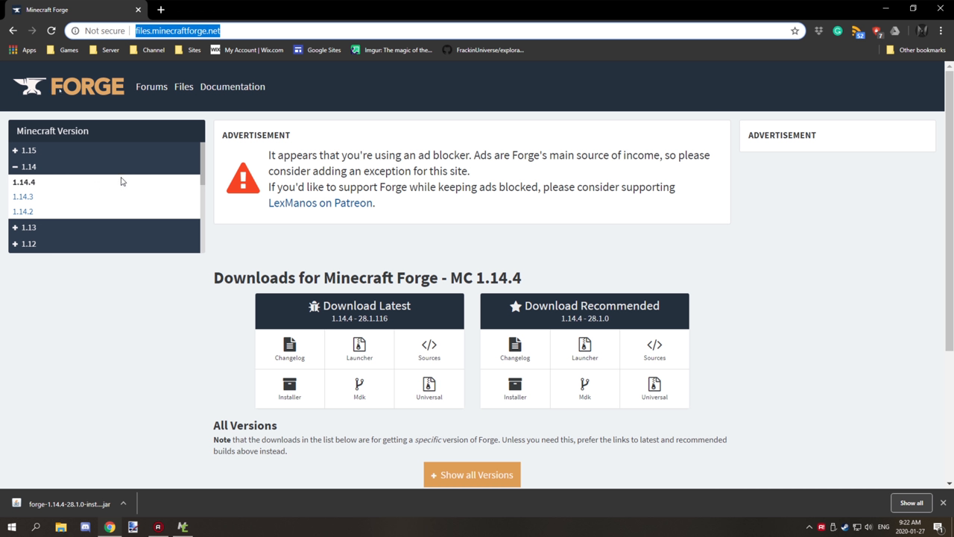
pyautogui.moveTo(466, 285)
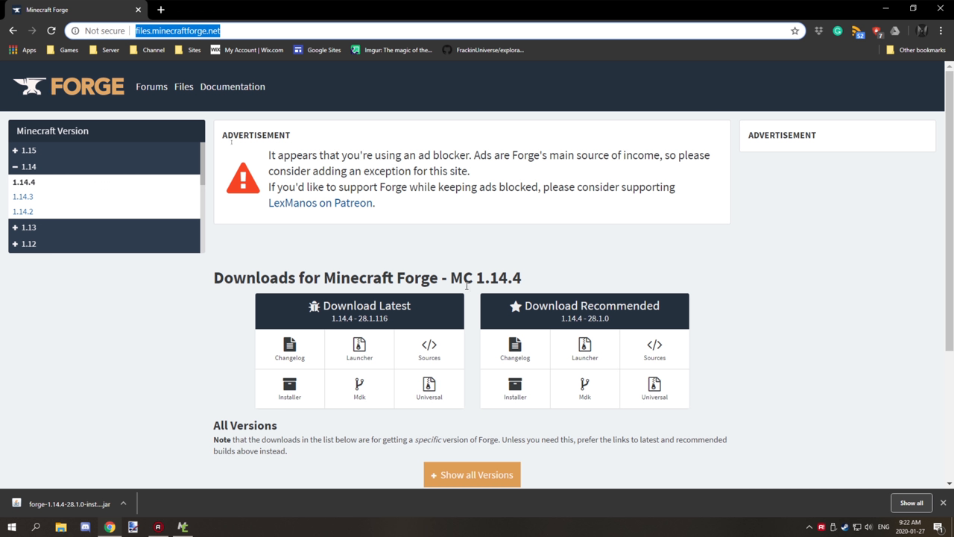
pyautogui.moveTo(742, 359)
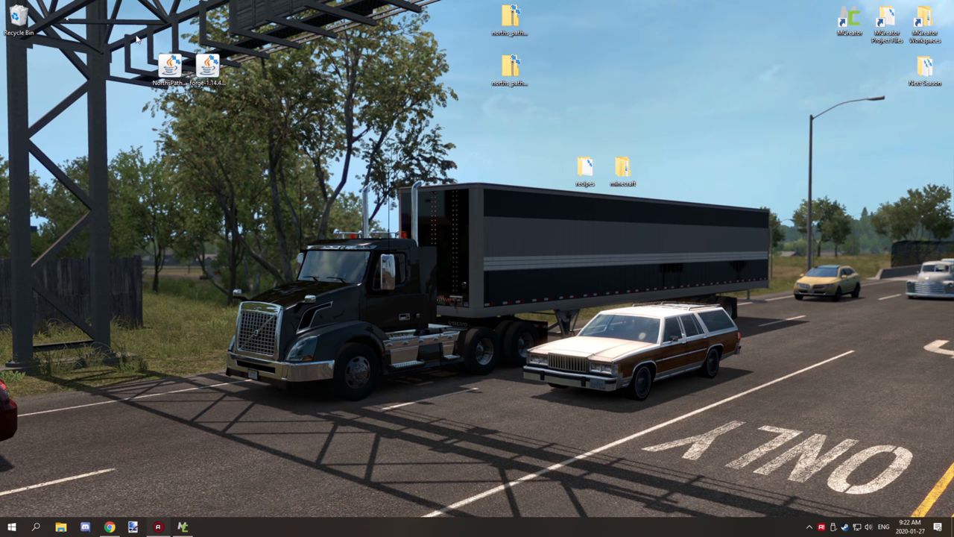
# Run the Forge installer with 'Install client' selected and dismiss the completion message.
pyautogui.click(208, 65)
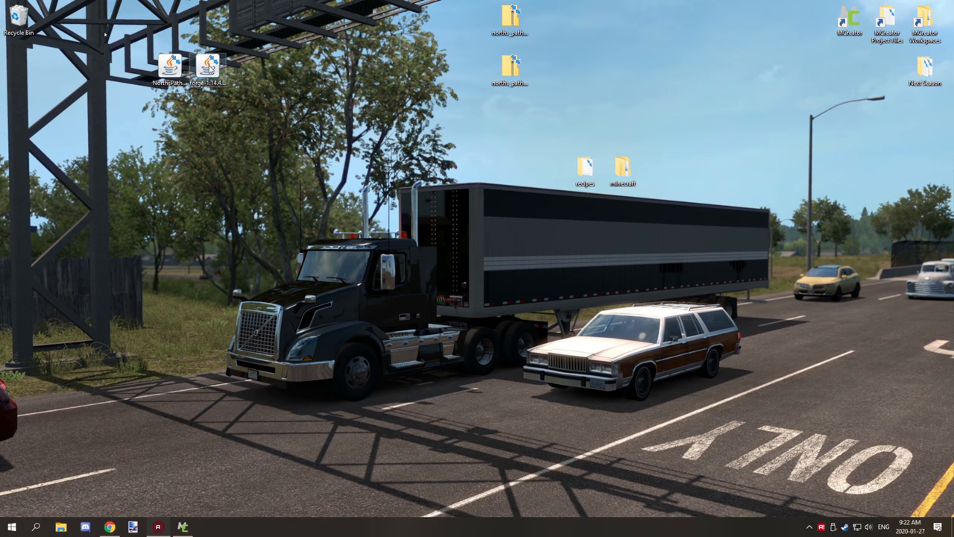
pyautogui.doubleClick(207, 64)
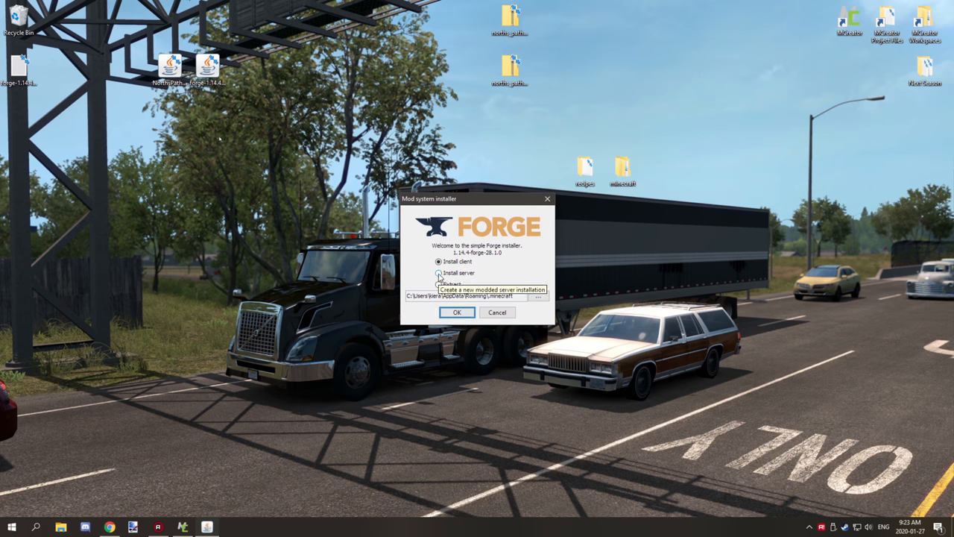
pyautogui.click(439, 272)
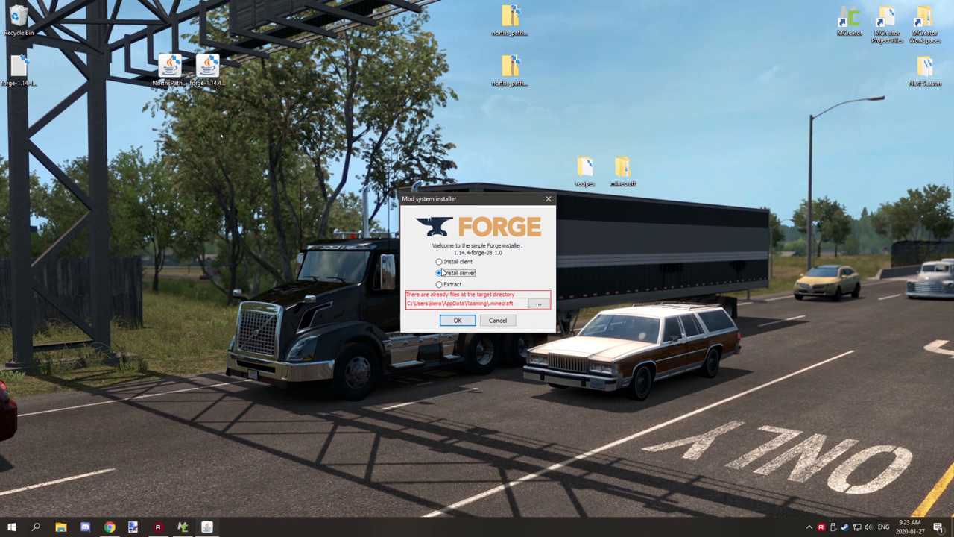
pyautogui.click(439, 262)
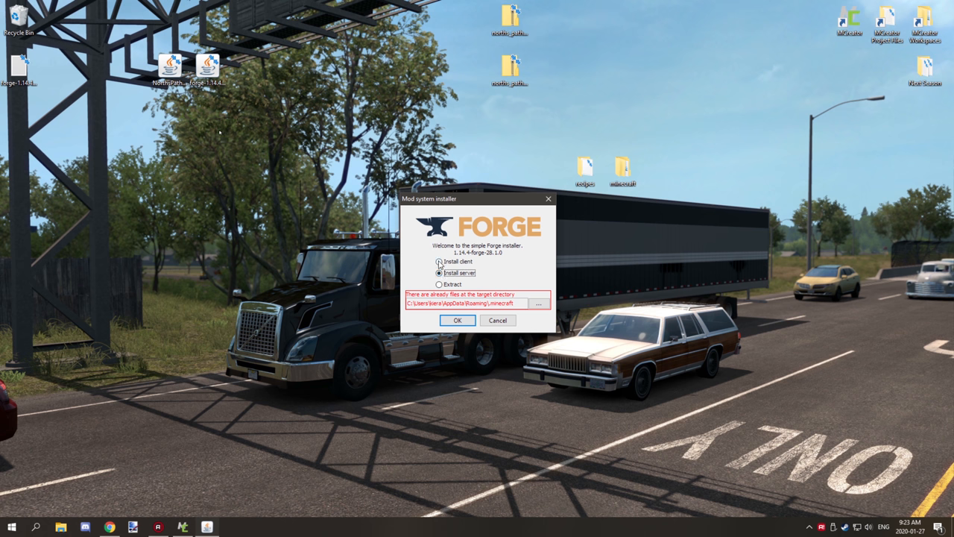
pyautogui.click(439, 261)
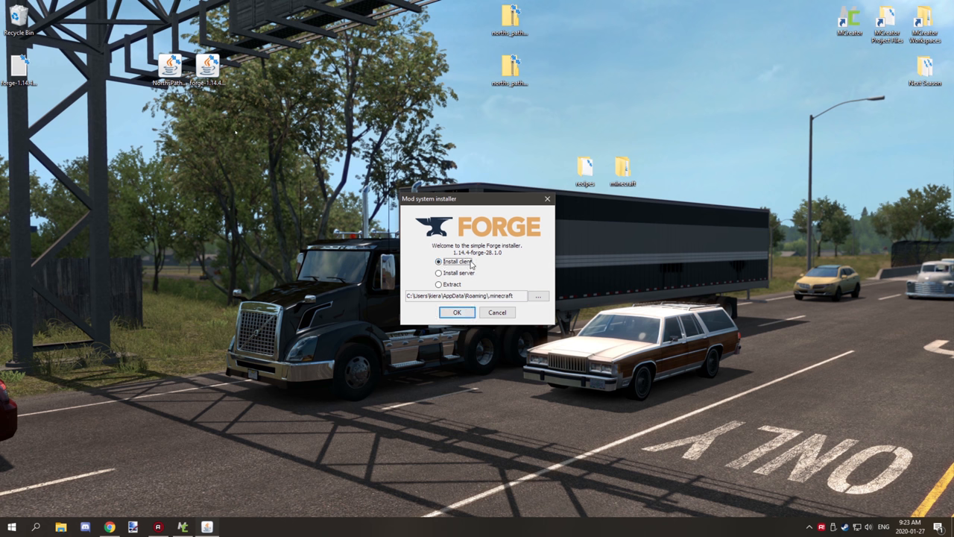
pyautogui.moveTo(459, 262)
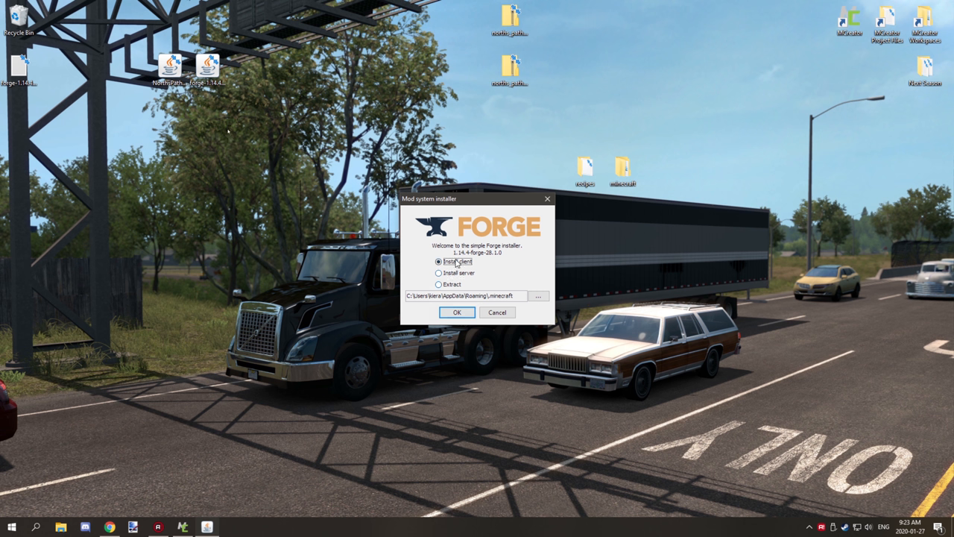
pyautogui.moveTo(471, 286)
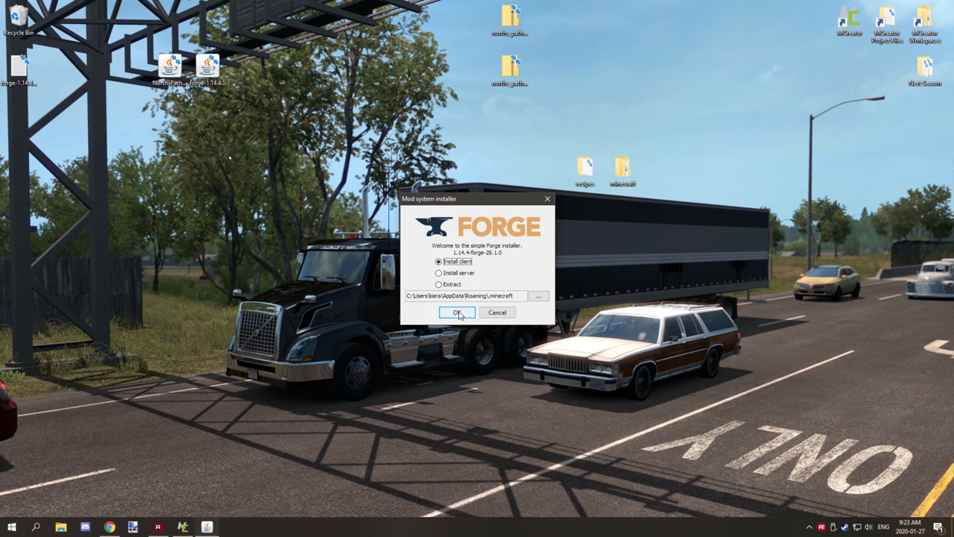
pyautogui.click(457, 312)
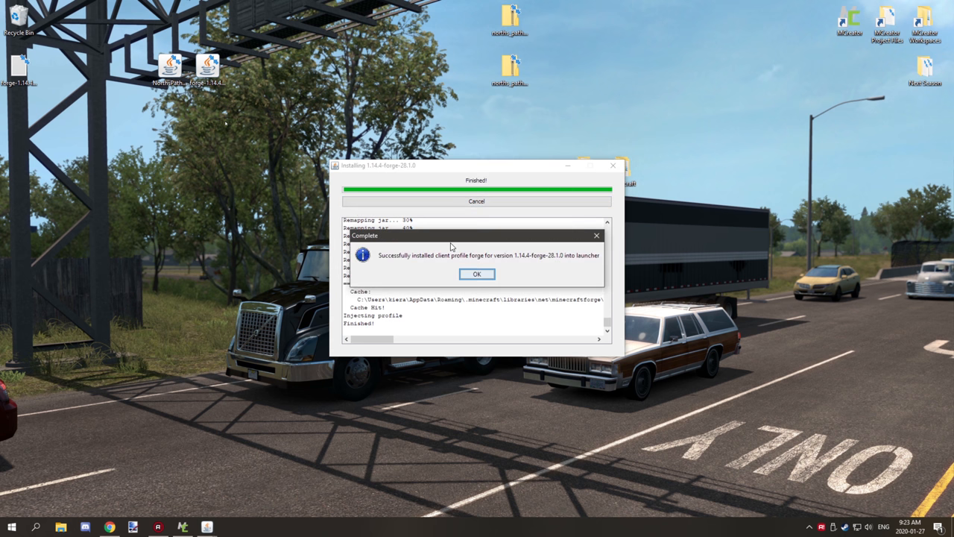
pyautogui.click(476, 273)
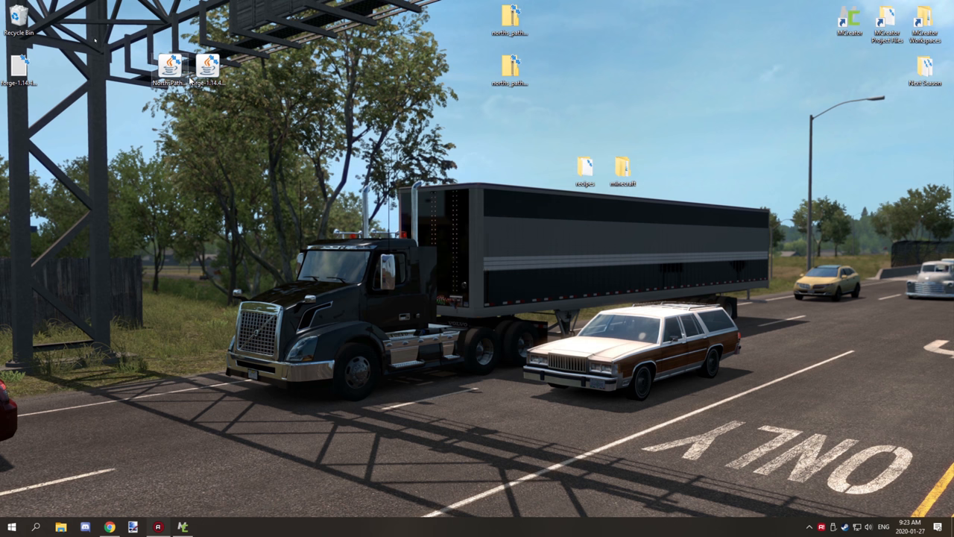
# Launch the Minecraft tile from the Start menu.
pyautogui.click(11, 528)
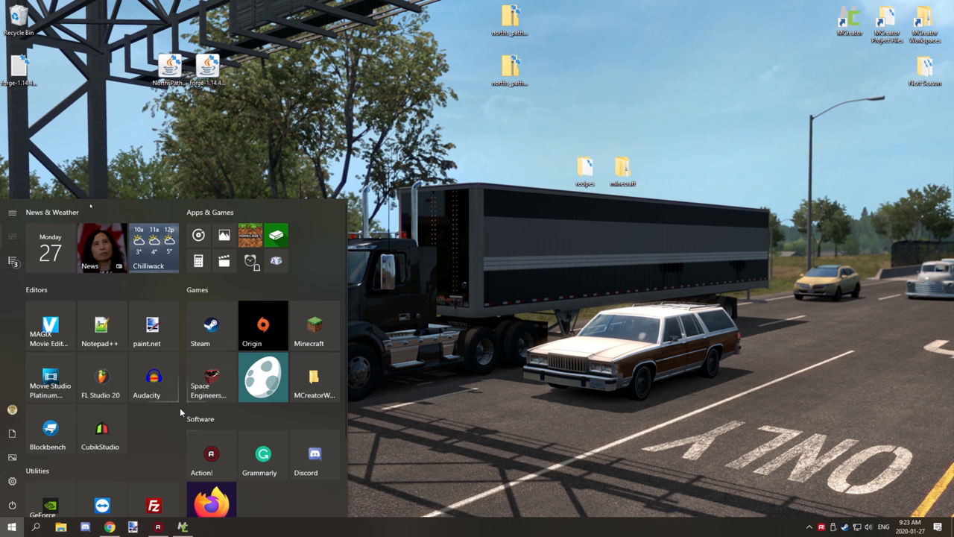
pyautogui.moveTo(313, 326)
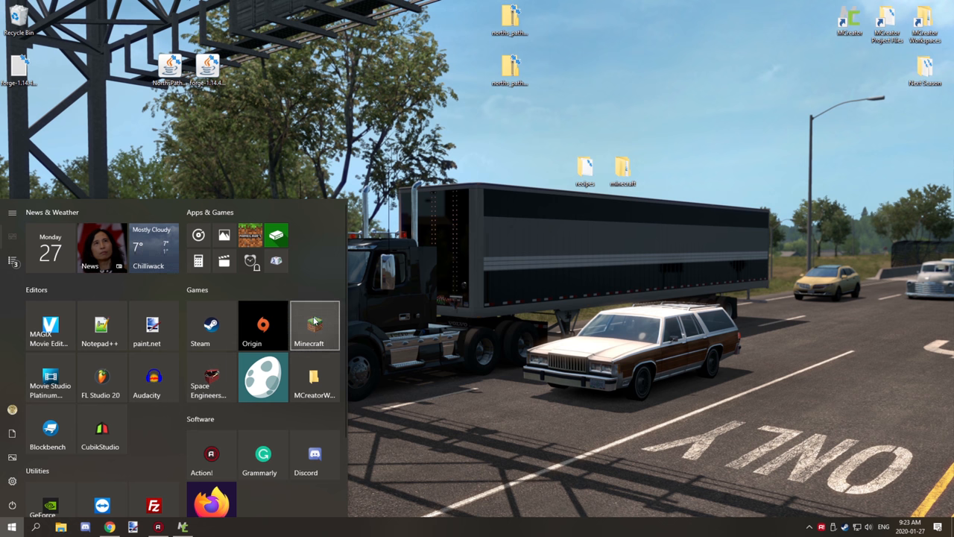
pyautogui.click(314, 326)
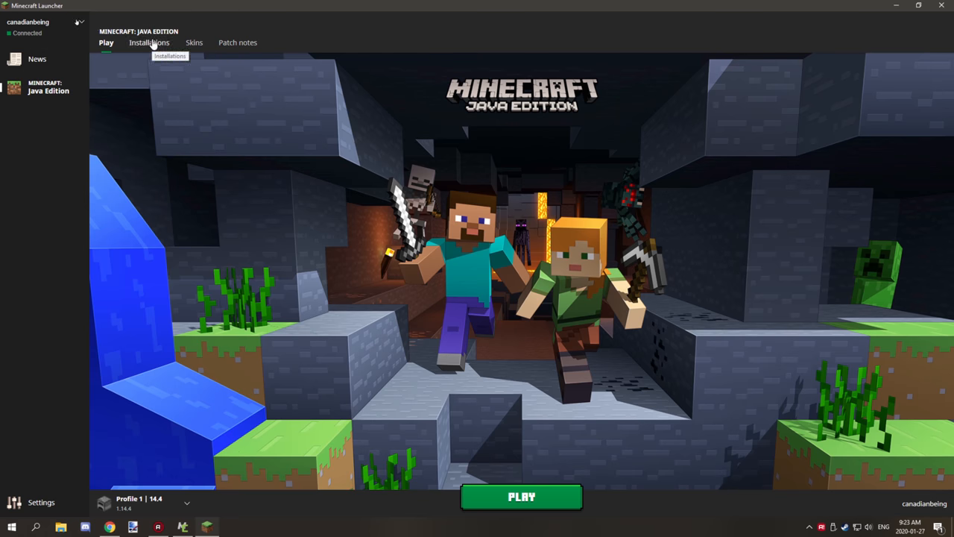
# Switch the launcher to Installations to see the 1.14.4-forge-28.1.0 profile.
pyautogui.click(149, 43)
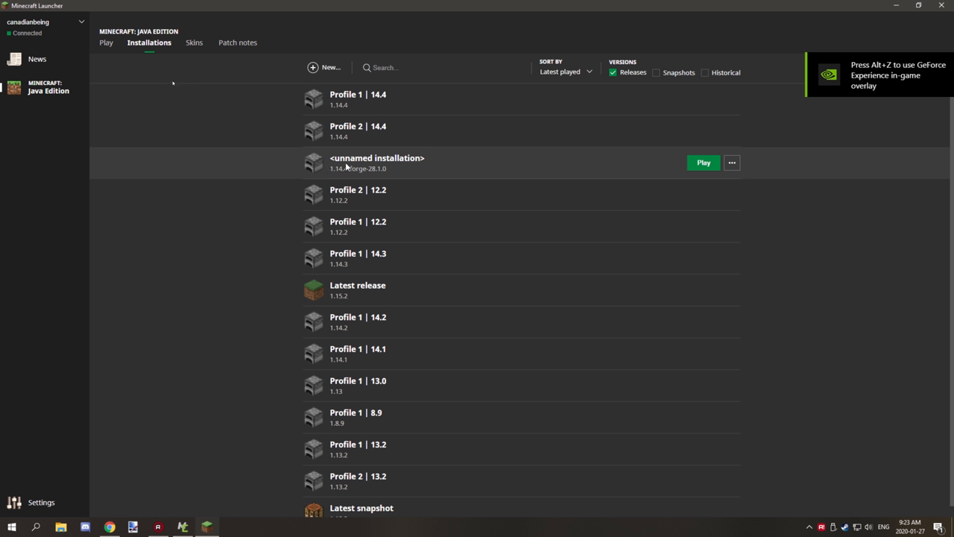
pyautogui.moveTo(370, 168)
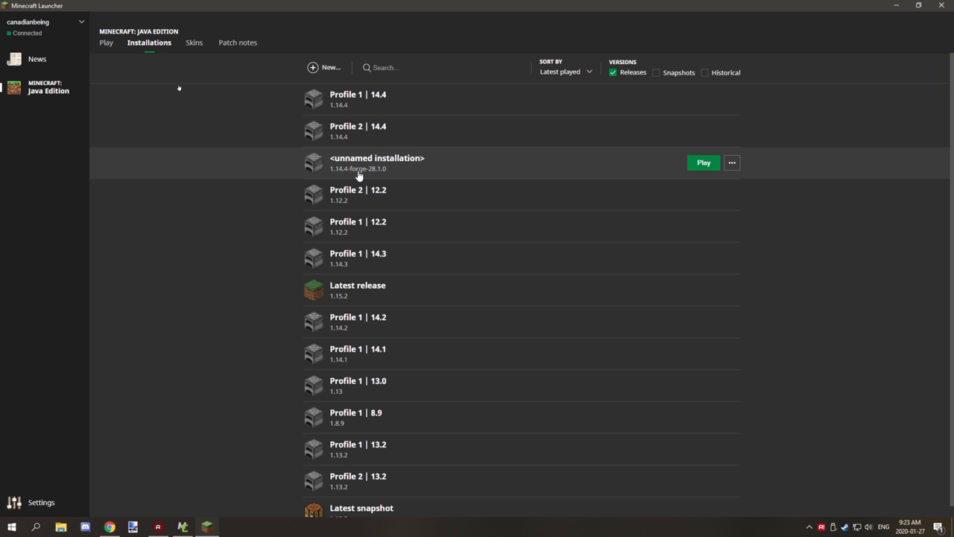
pyautogui.moveTo(387, 170)
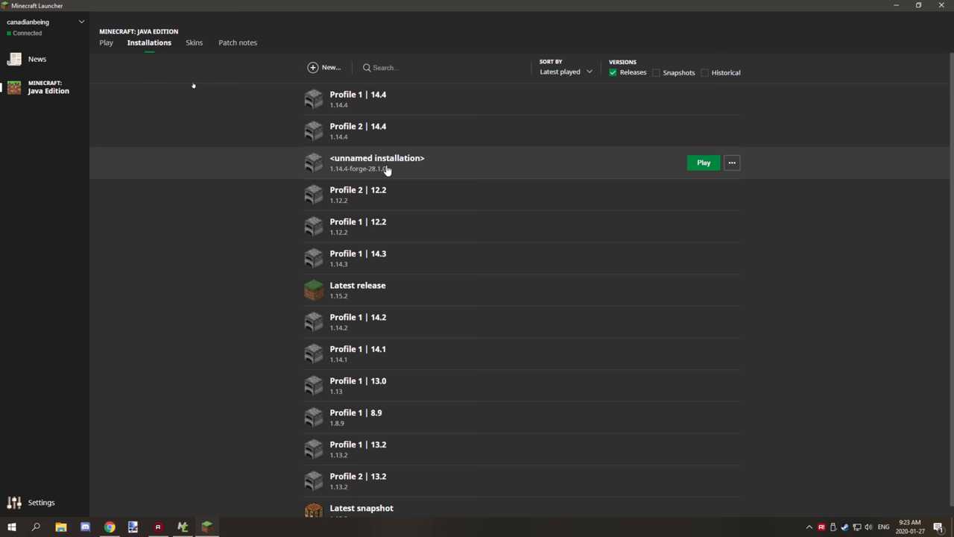
pyautogui.moveTo(391, 164)
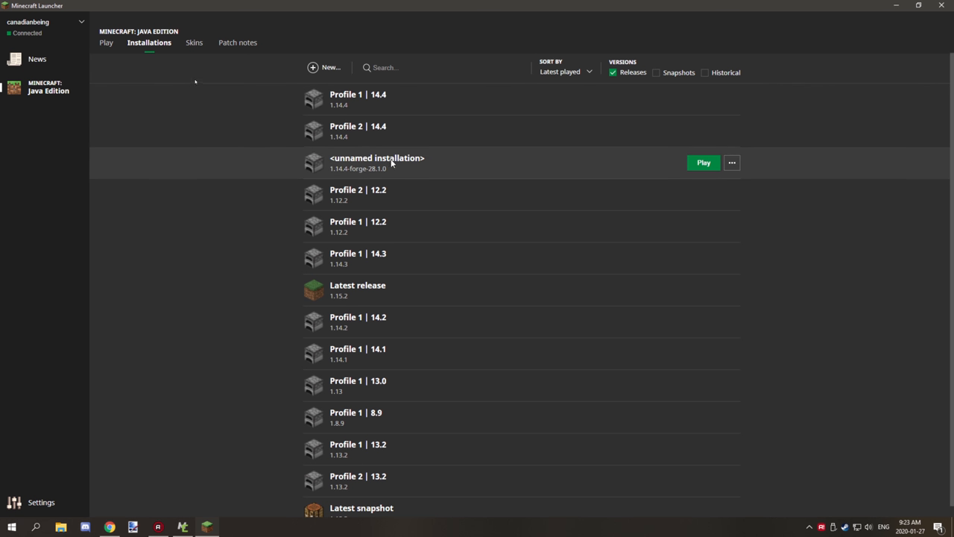
pyautogui.moveTo(300, 162)
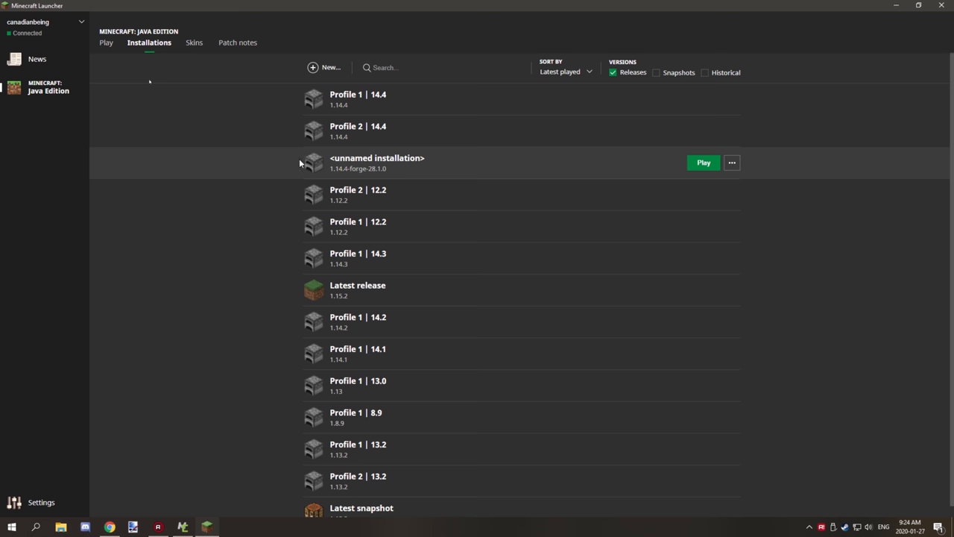
pyautogui.moveTo(193, 43)
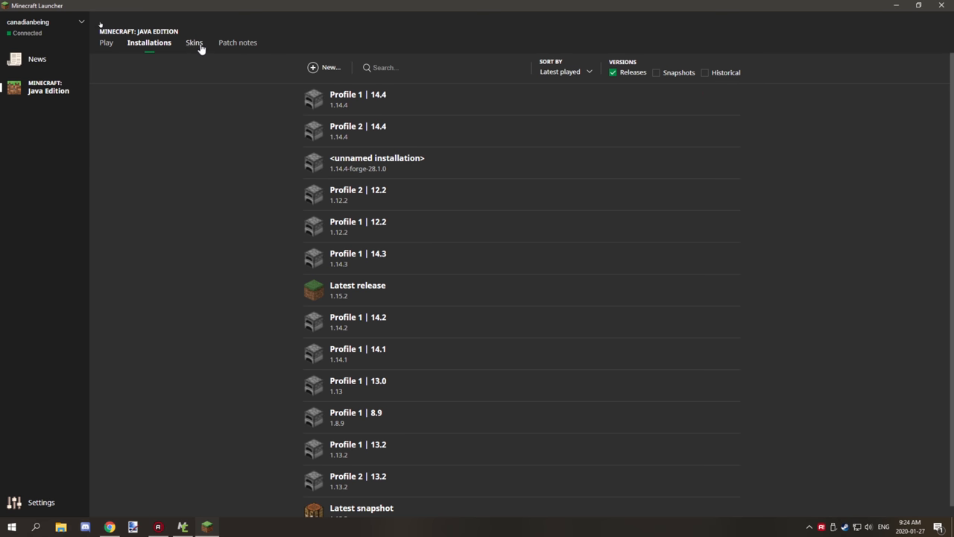
pyautogui.moveTo(302, 78)
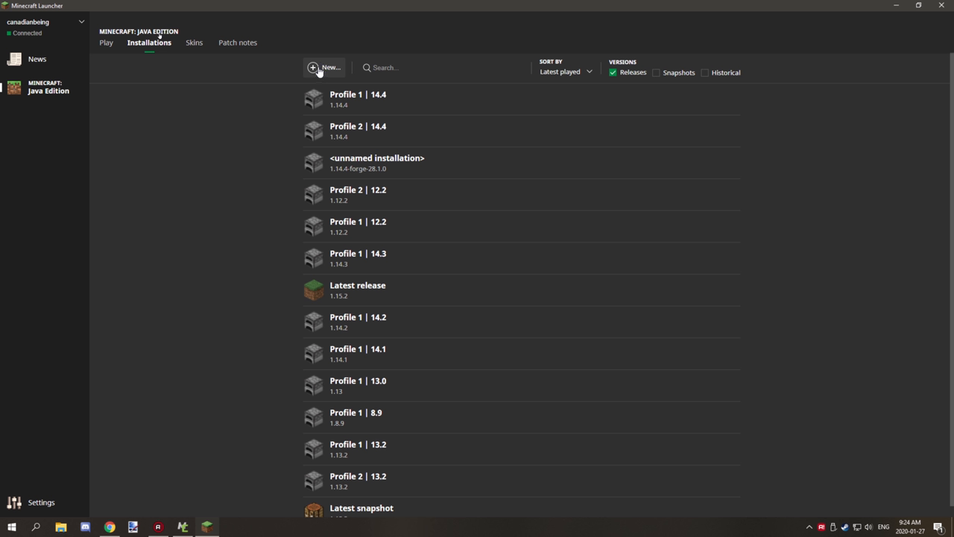
# Start a new installation and search the computer for %appdata%.
pyautogui.click(326, 67)
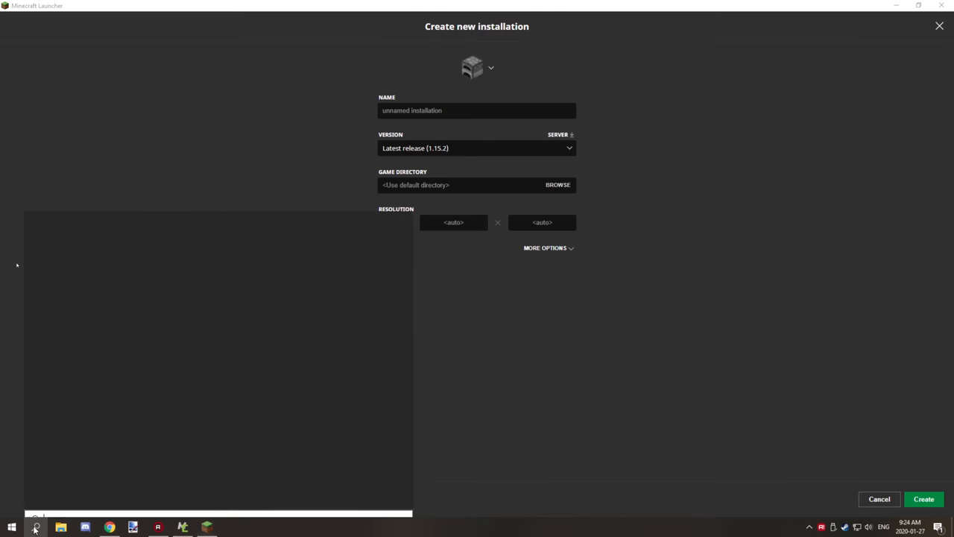
pyautogui.click(35, 527)
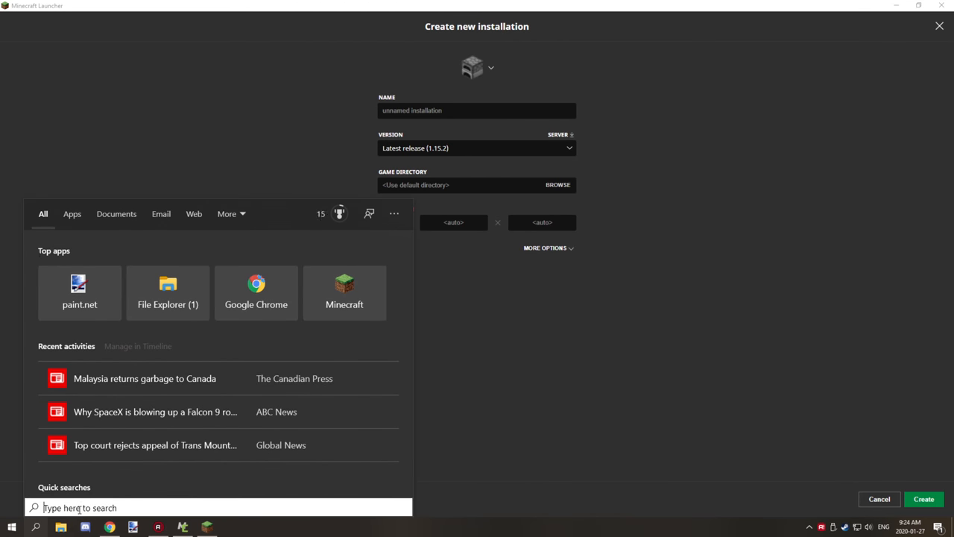
pyautogui.write('%')
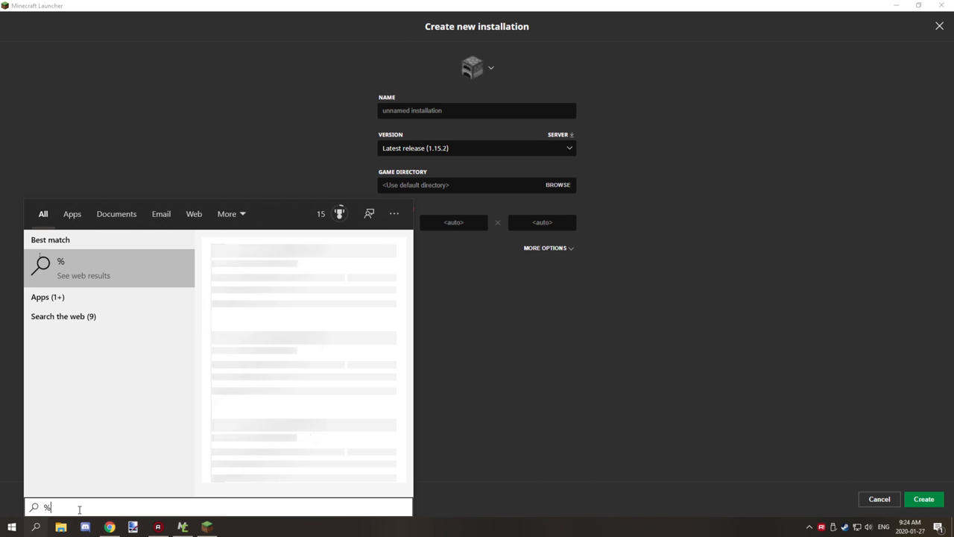
pyautogui.write('appdat')
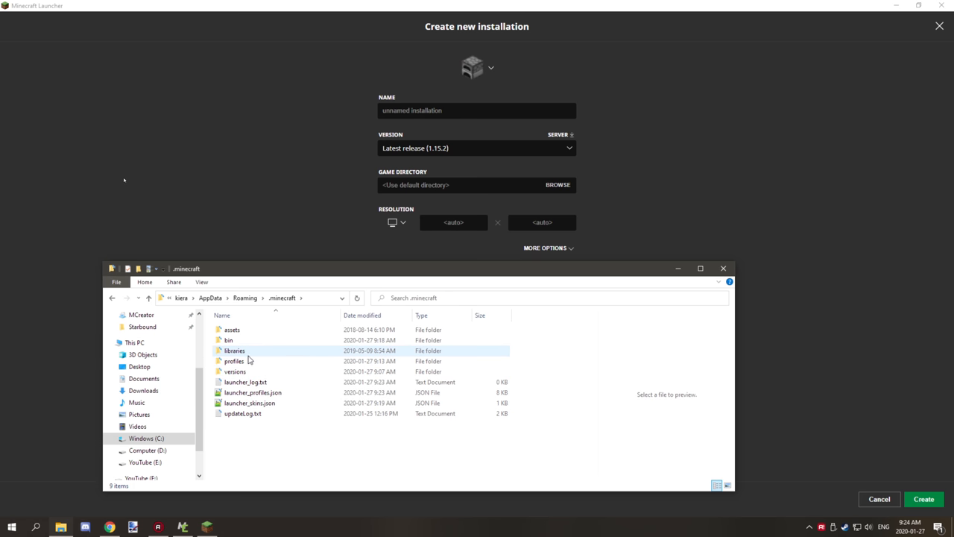
pyautogui.moveTo(234, 361)
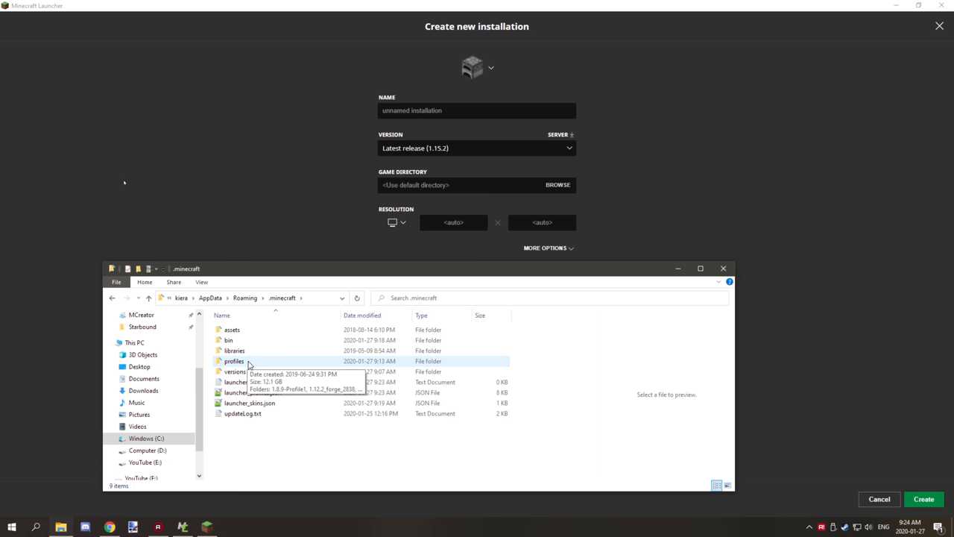
pyautogui.moveTo(239, 367)
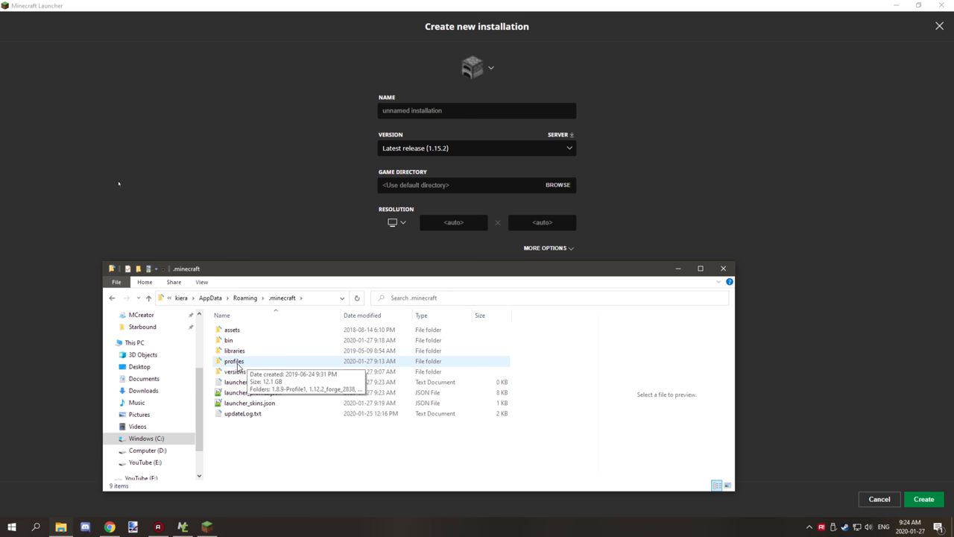
pyautogui.moveTo(240, 365)
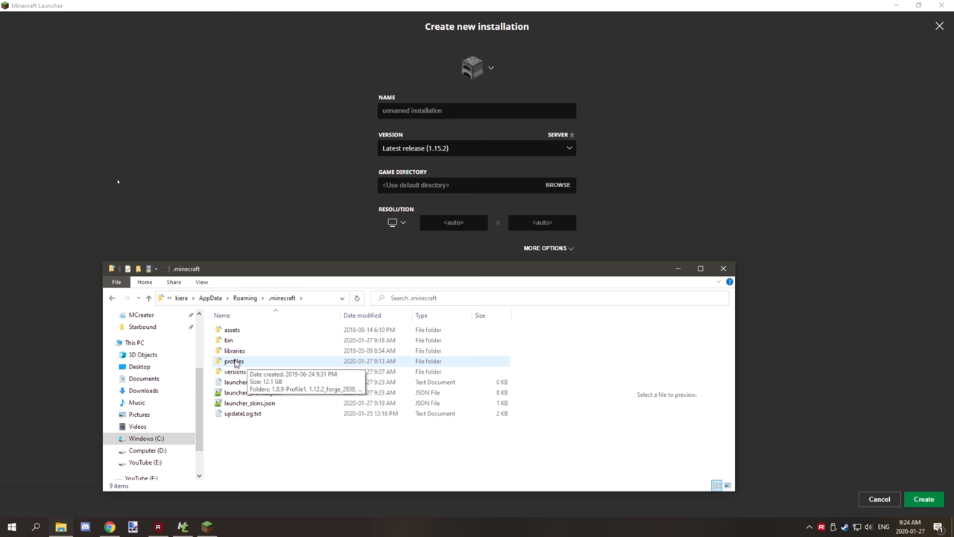
# Open the profiles folder and create a new folder inside it.
pyautogui.doubleClick(234, 361)
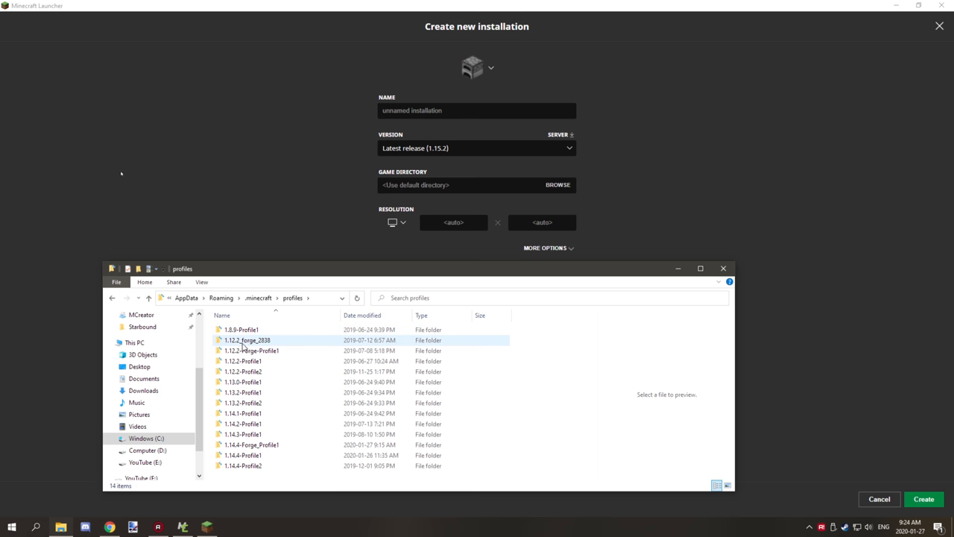
pyautogui.click(246, 361)
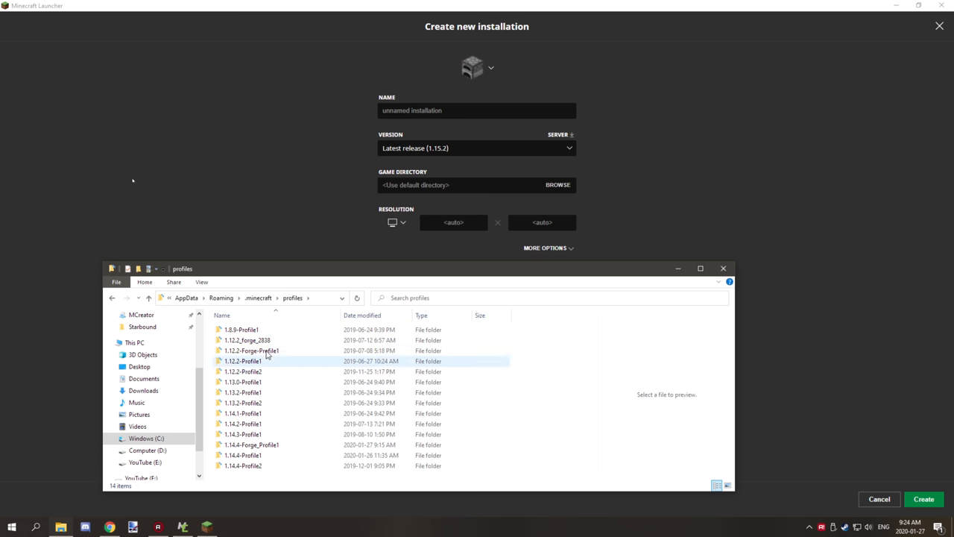
pyautogui.click(252, 444)
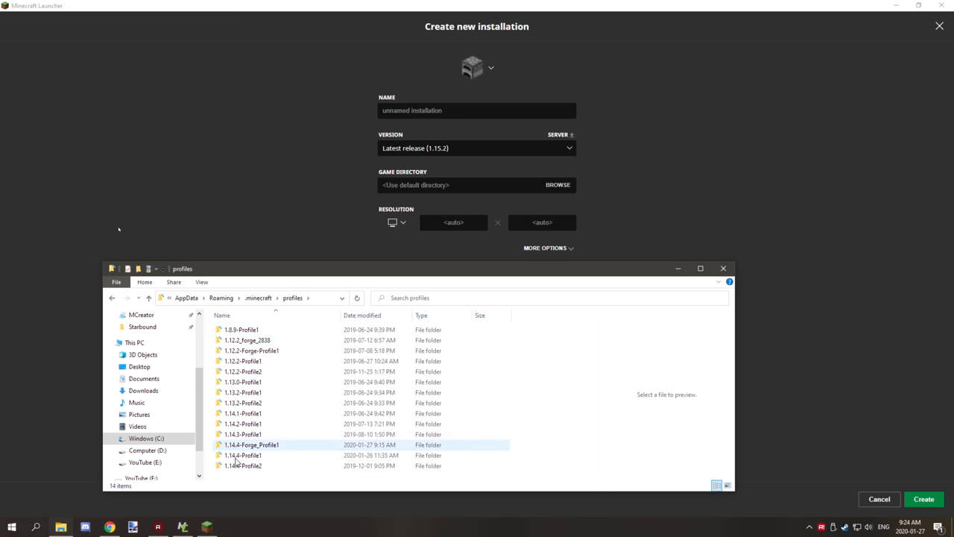
pyautogui.rightClick(237, 460)
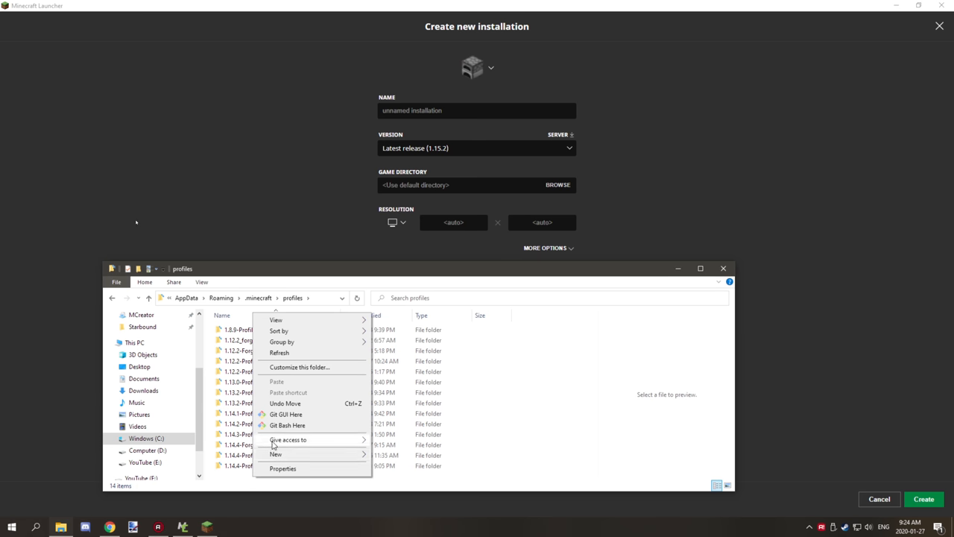
pyautogui.click(276, 454)
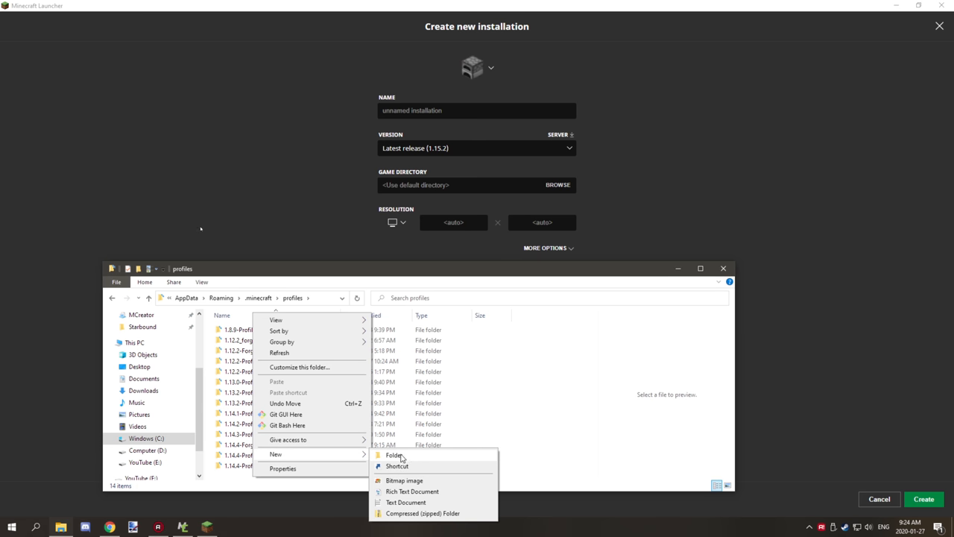
pyautogui.click(392, 456)
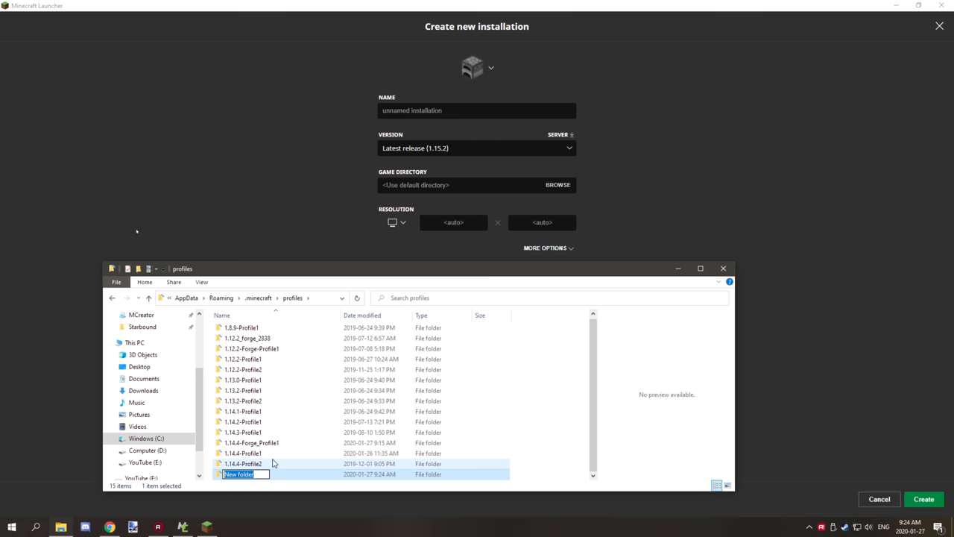
# Delete the old 1.14.4-Forge_Profile1 folder and rename the new one 1.14.4-forge_Profile1.
pyautogui.rightClick(251, 348)
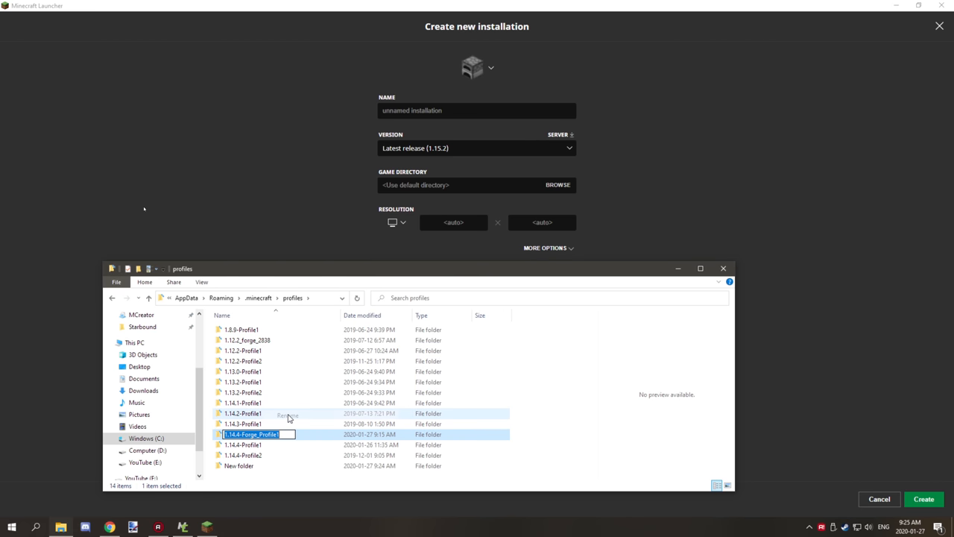
pyautogui.rightClick(251, 434)
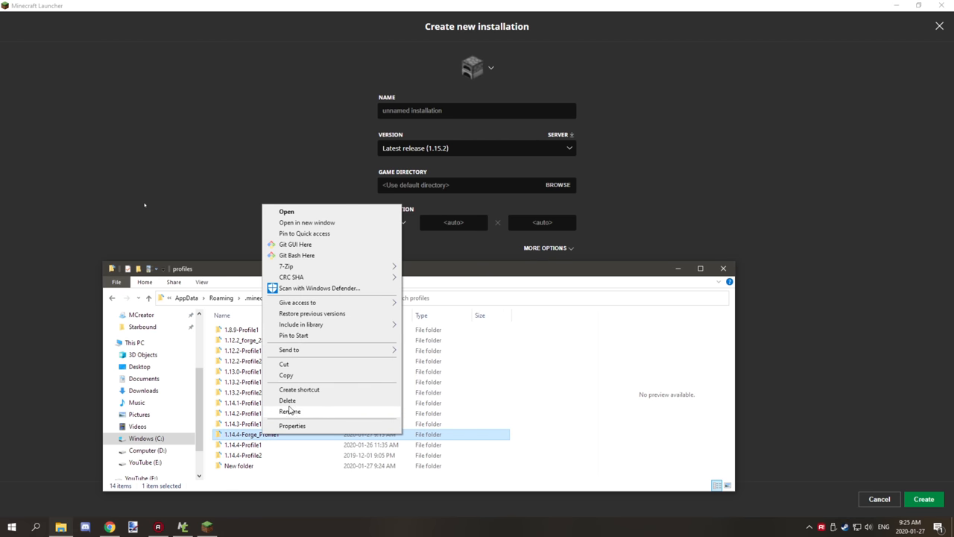
pyautogui.click(289, 411)
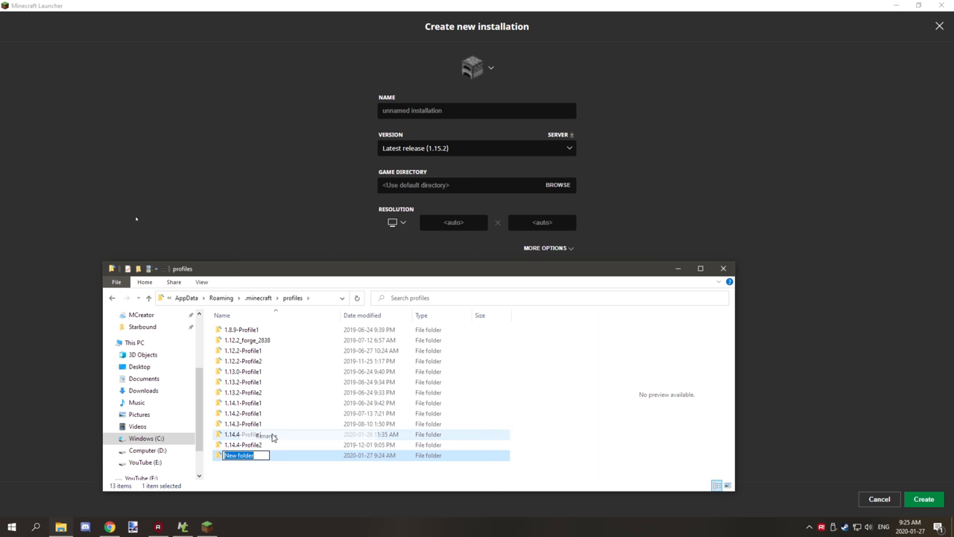
pyautogui.write('1.14.4-forge_Profile1')
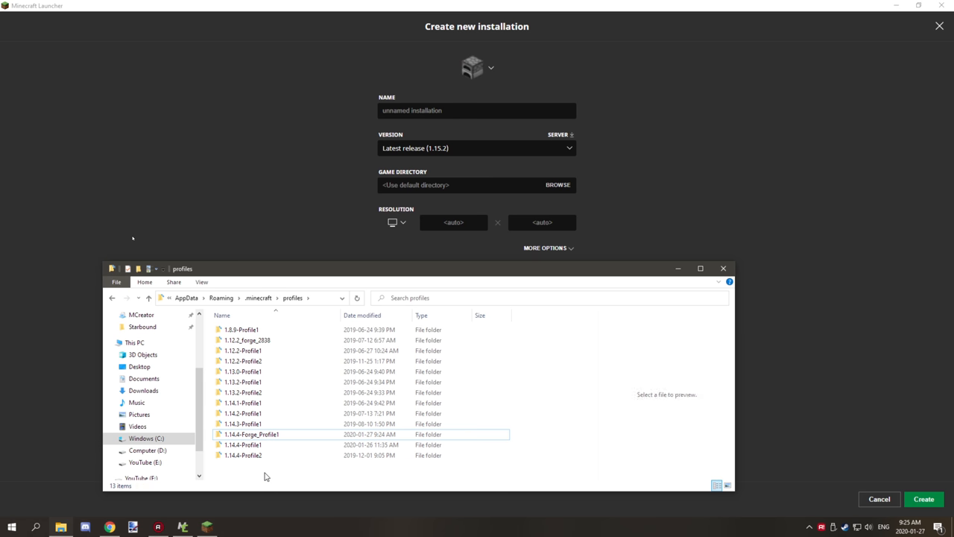
pyautogui.doubleClick(251, 433)
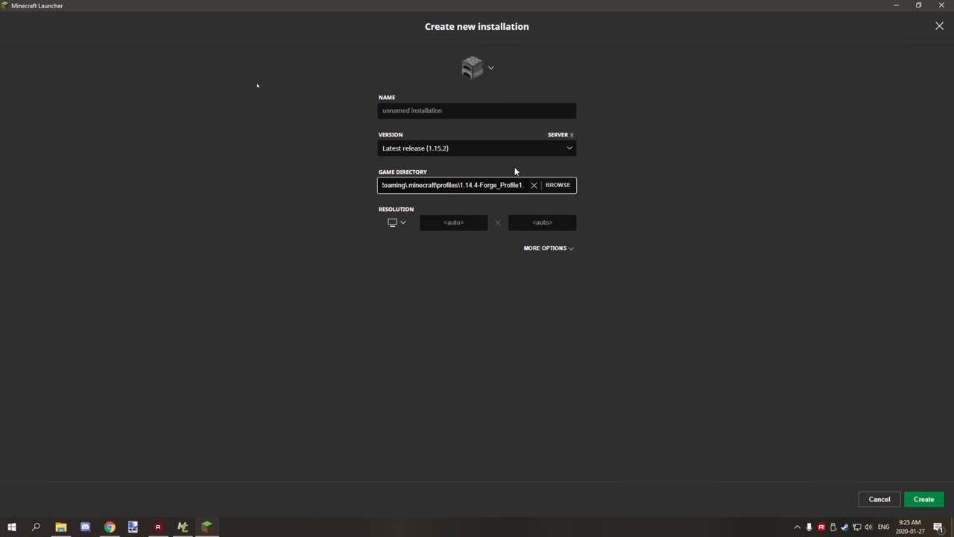
# Name the installation 'Minecraft Forge | 1.14.4' and reveal More Options.
pyautogui.click(477, 110)
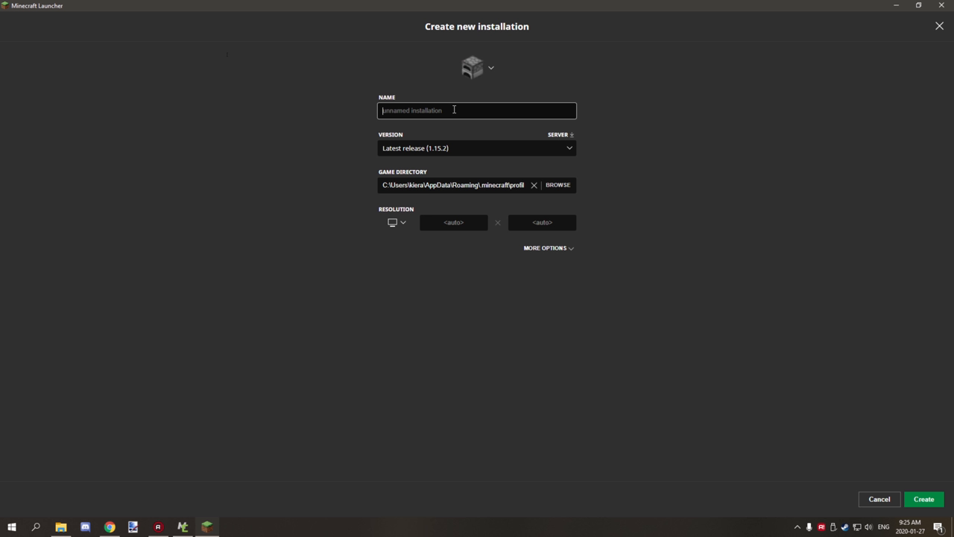
pyautogui.write('M')
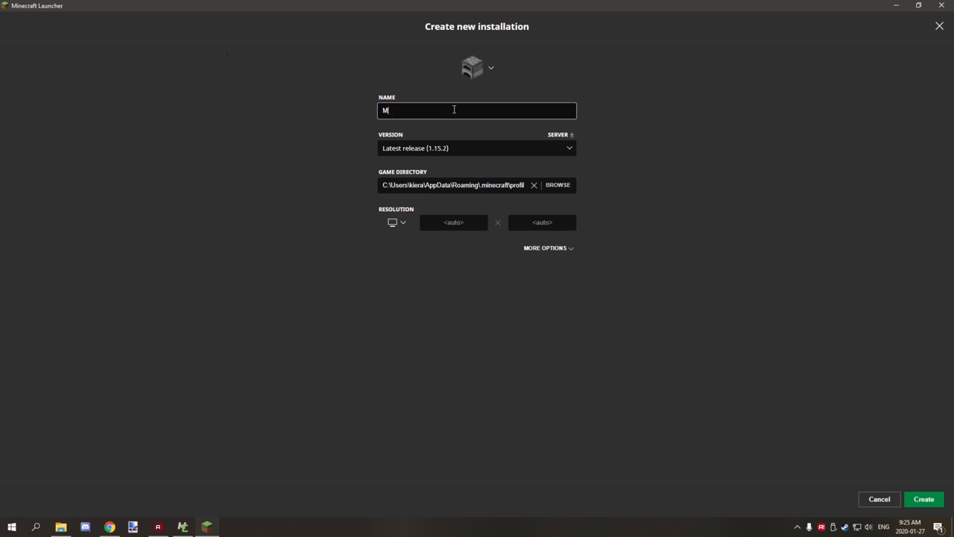
pyautogui.write('inecraft F')
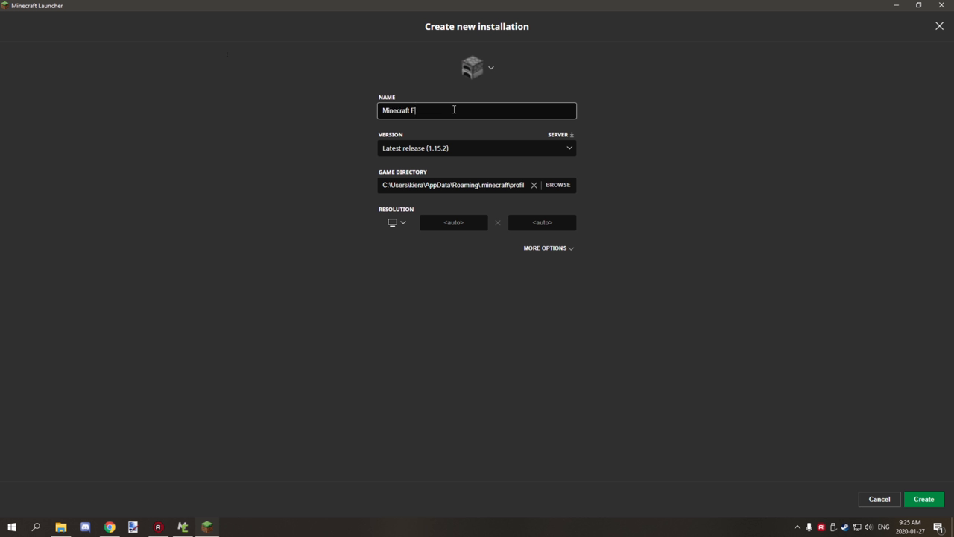
pyautogui.write('orge | |')
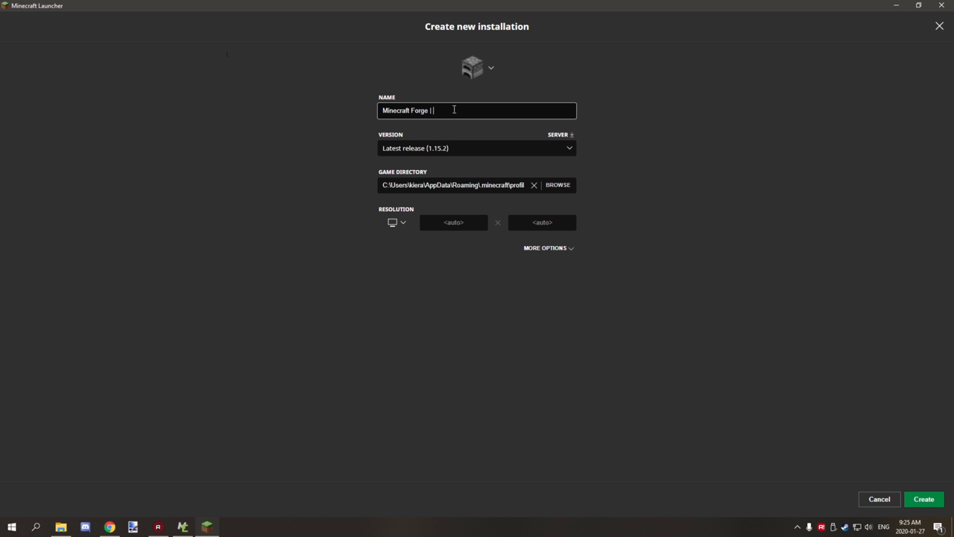
pyautogui.write('1.14.4')
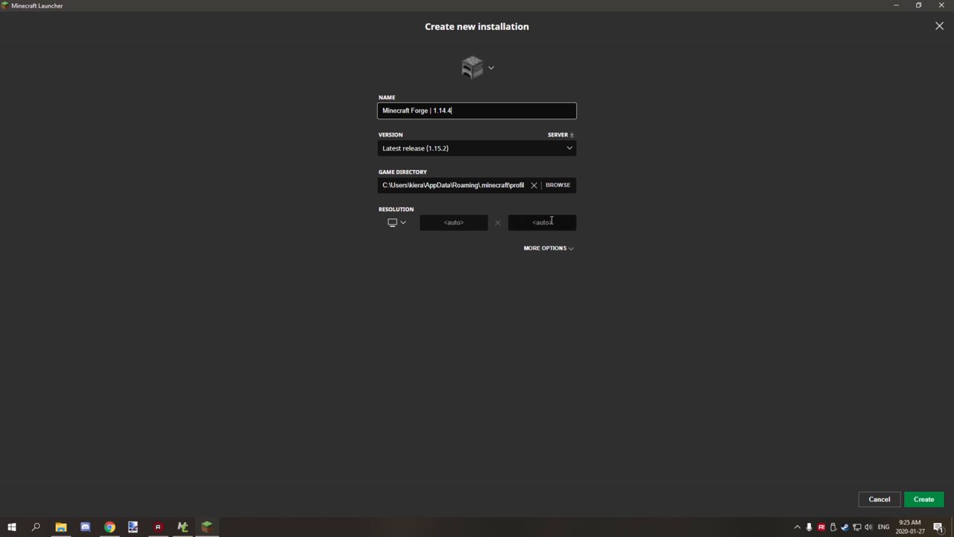
pyautogui.click(544, 248)
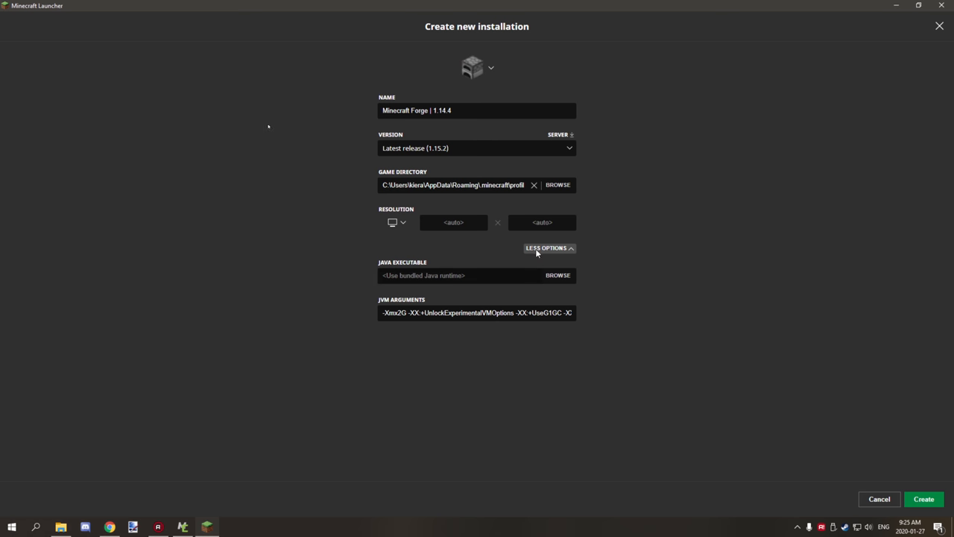
# Pick version release 1.14.4-forge-28.1.0 and create the installation.
pyautogui.click(476, 148)
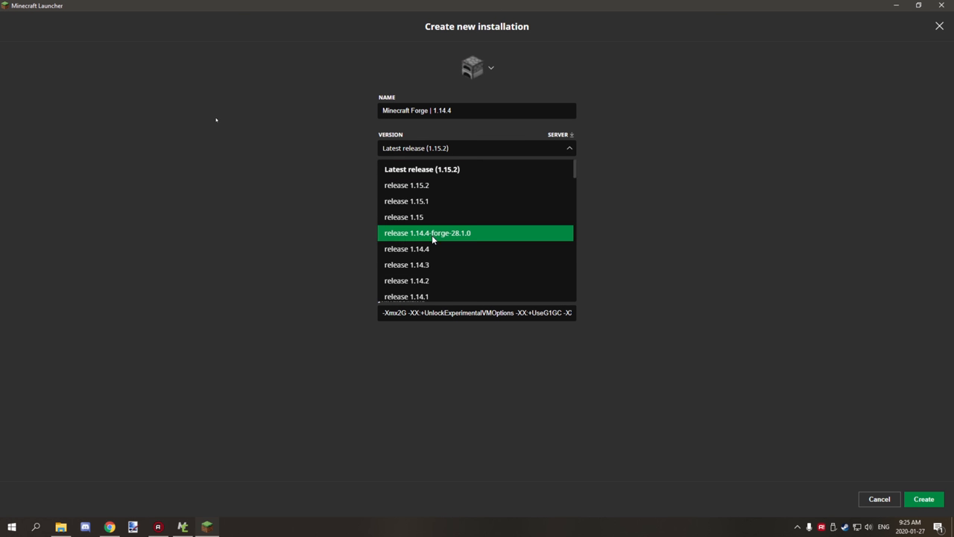
pyautogui.moveTo(414, 240)
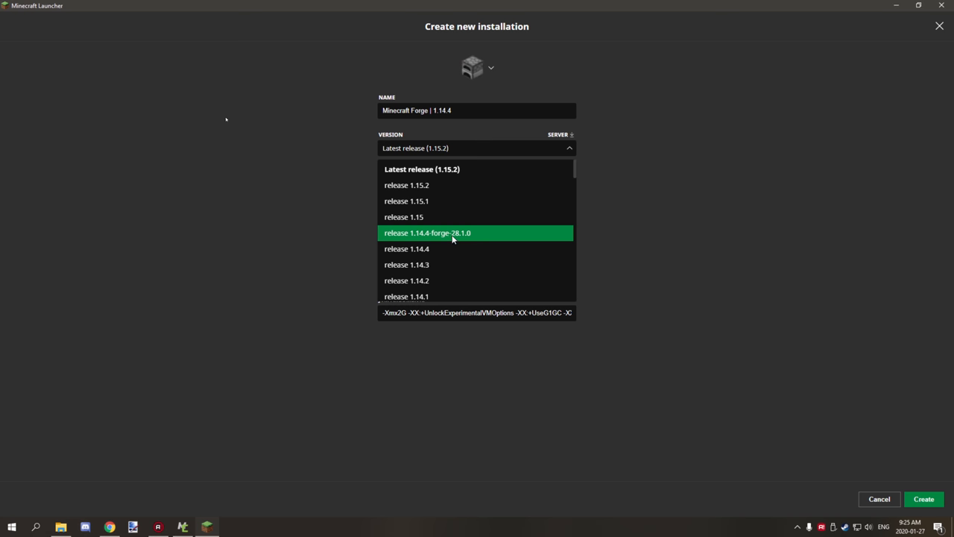
pyautogui.moveTo(459, 238)
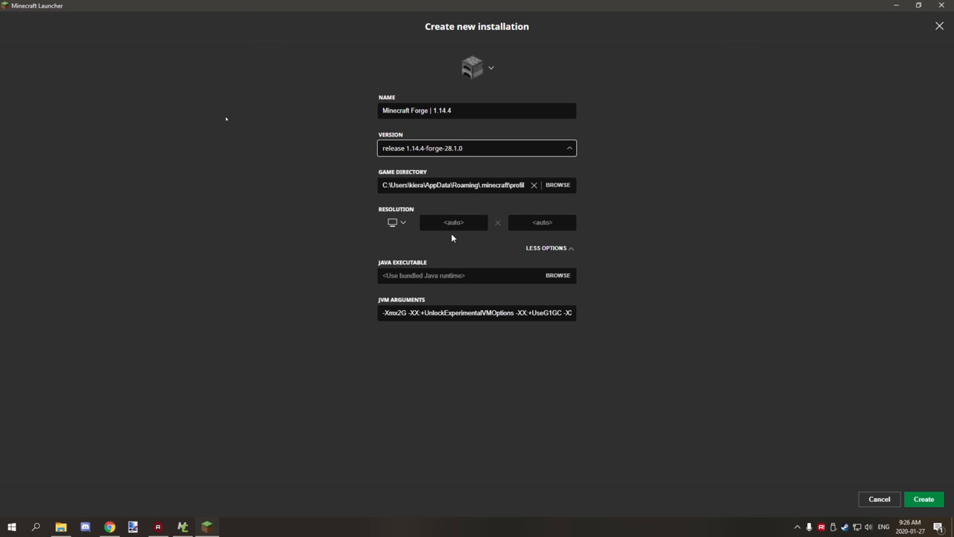
pyautogui.click(569, 147)
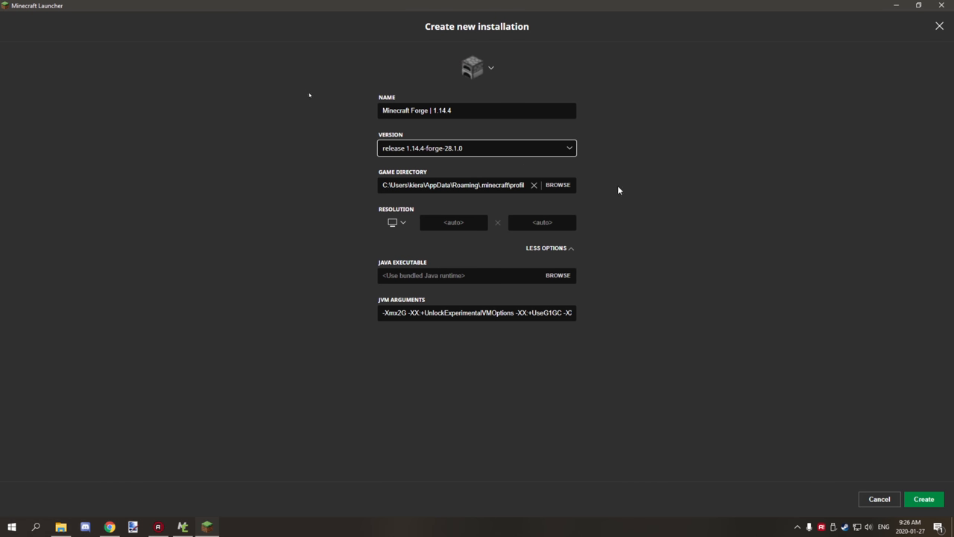
pyautogui.click(879, 499)
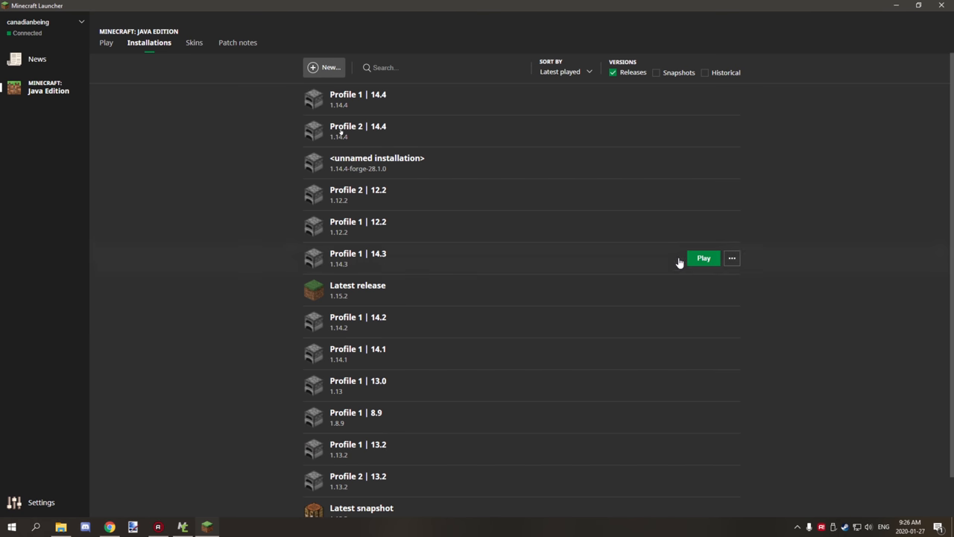
pyautogui.scroll(-3)
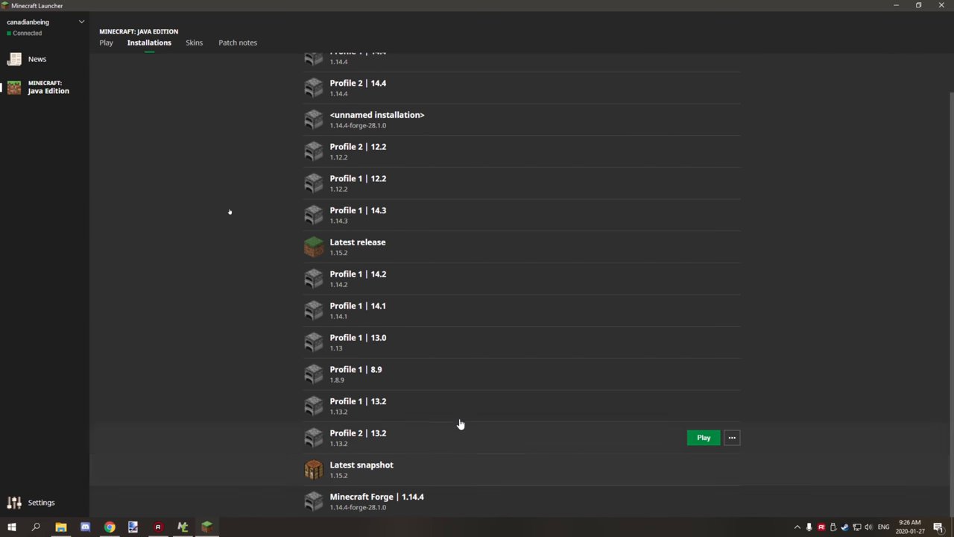
# Select the Minecraft Forge | 1.14.4 installation in the Play tab's selector.
pyautogui.click(105, 43)
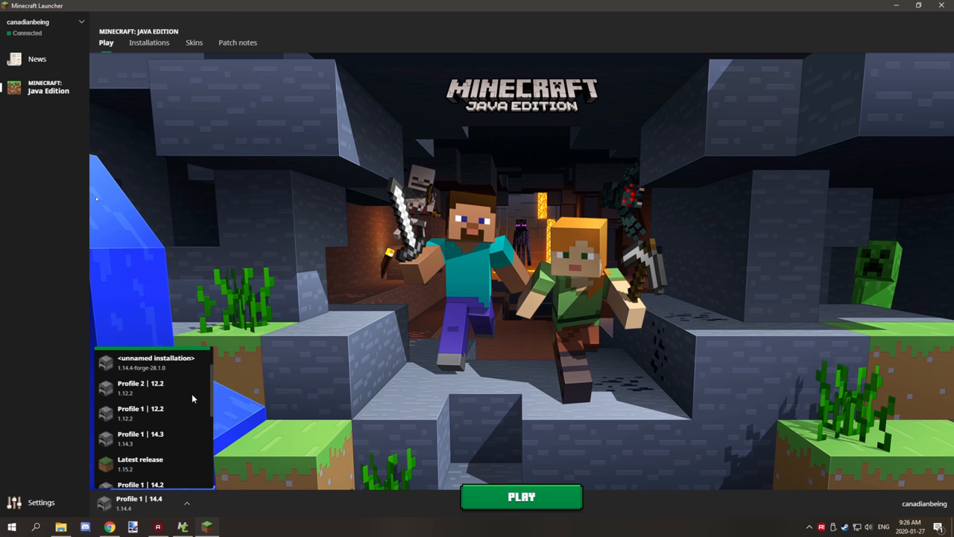
pyautogui.scroll(-3)
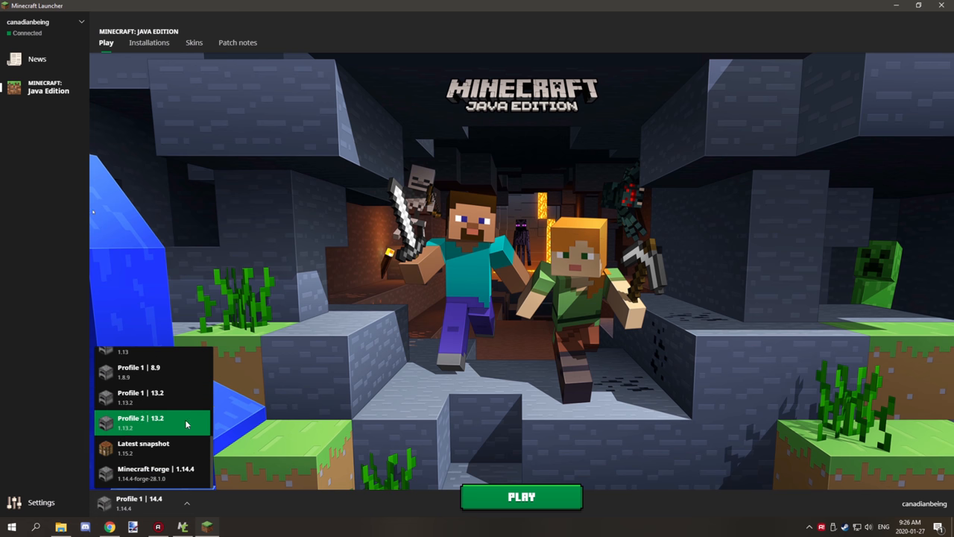
pyautogui.click(155, 474)
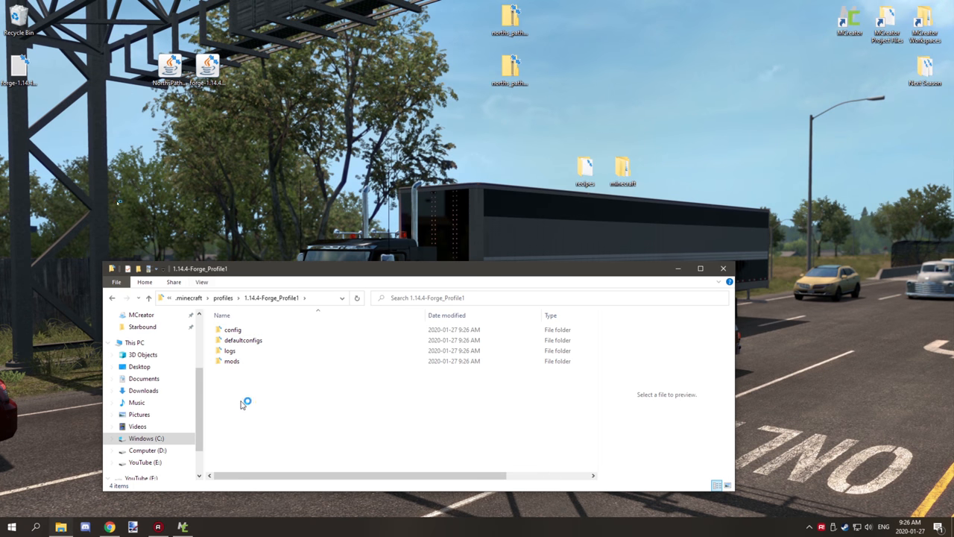
# Select the empty mods folder inside 1.14.4-Forge_Profile1 in File Explorer.
pyautogui.click(230, 350)
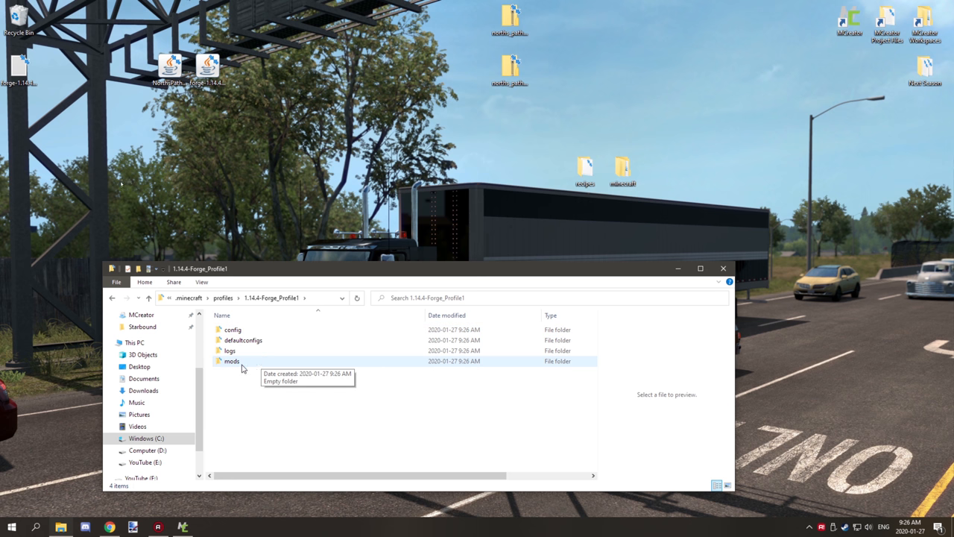
pyautogui.moveTo(216, 123)
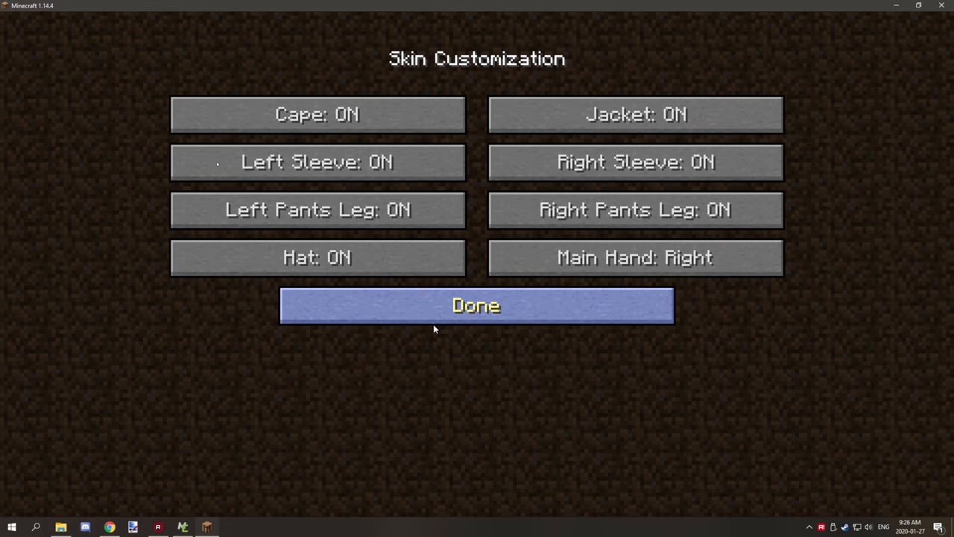
# Leave Skin Customization, scroll through Video Settings, then exit back through the Options menu.
pyautogui.click(476, 305)
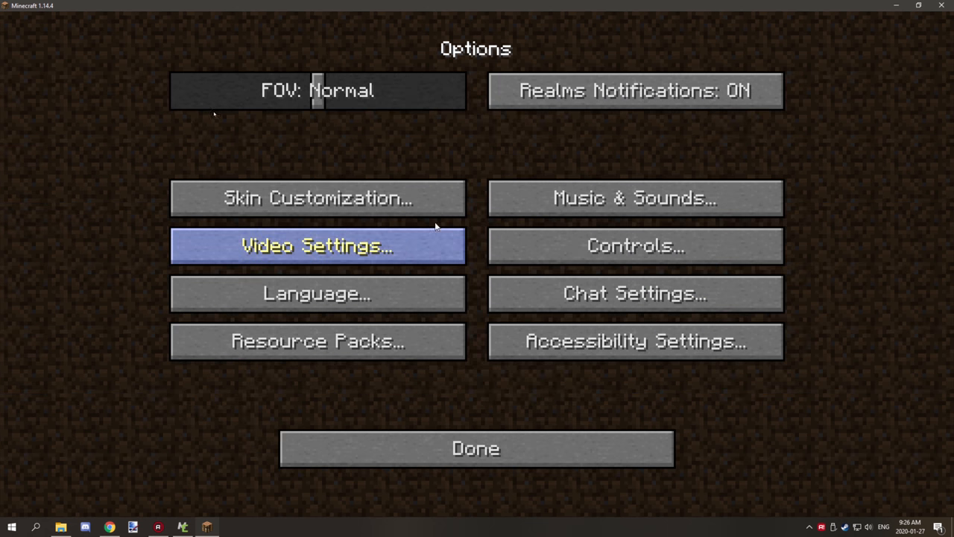
pyautogui.moveTo(476, 448)
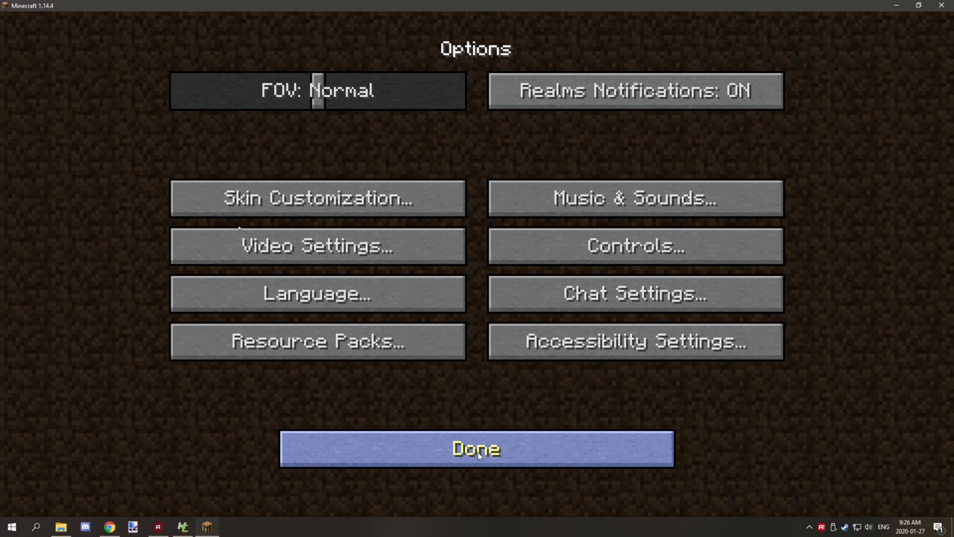
pyautogui.click(634, 246)
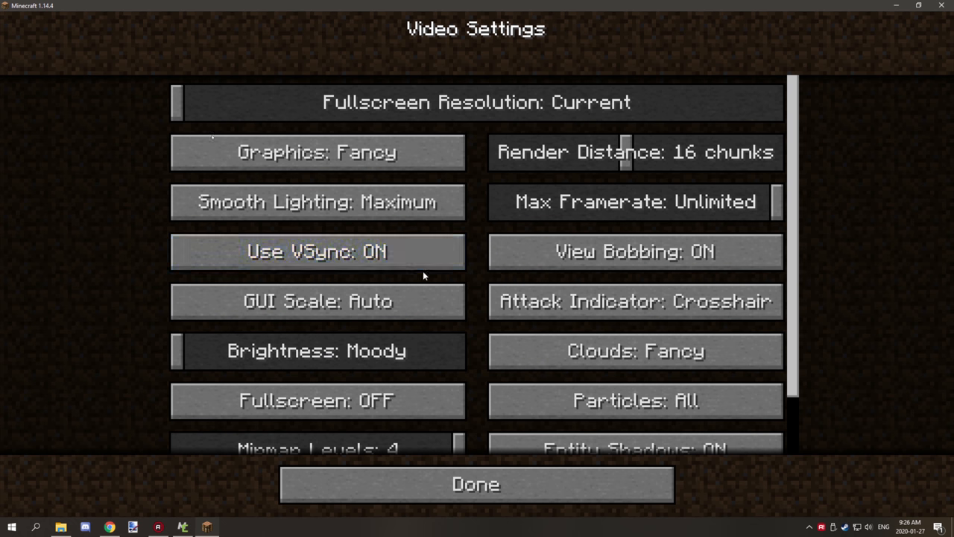
pyautogui.scroll(-3)
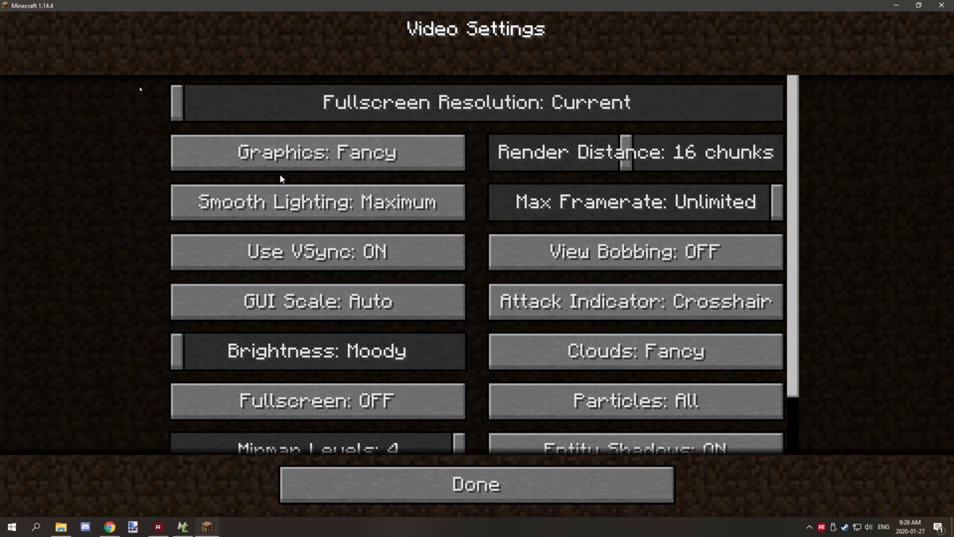
pyautogui.scroll(-3)
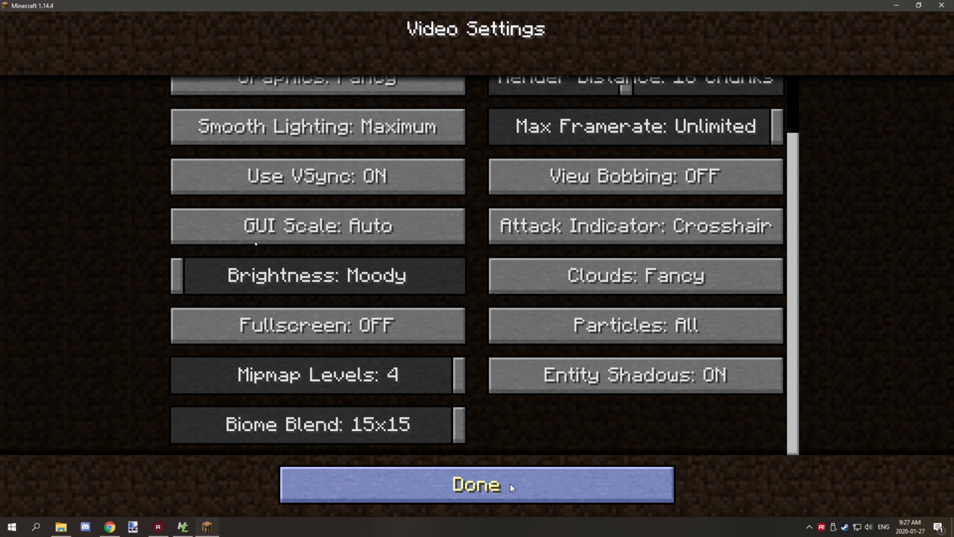
pyautogui.click(476, 483)
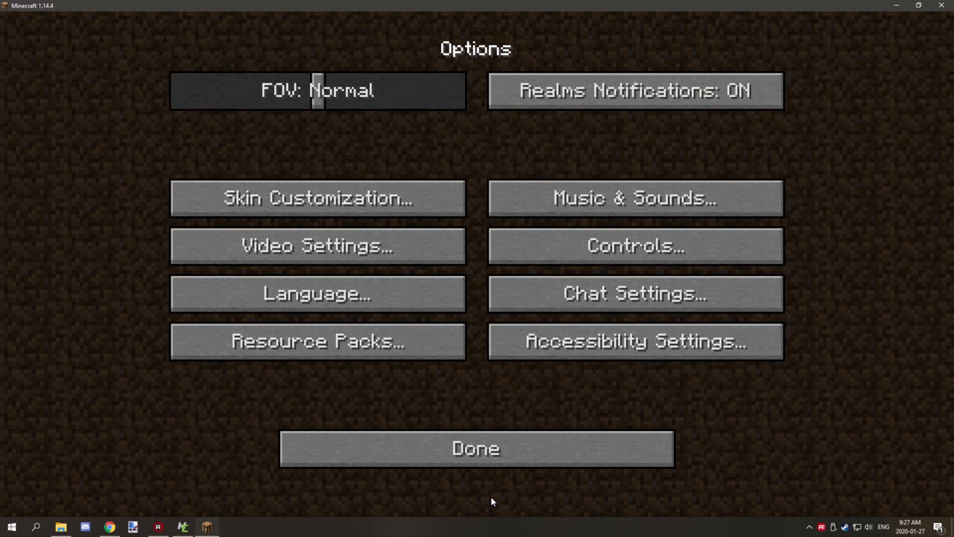
pyautogui.moveTo(635, 293)
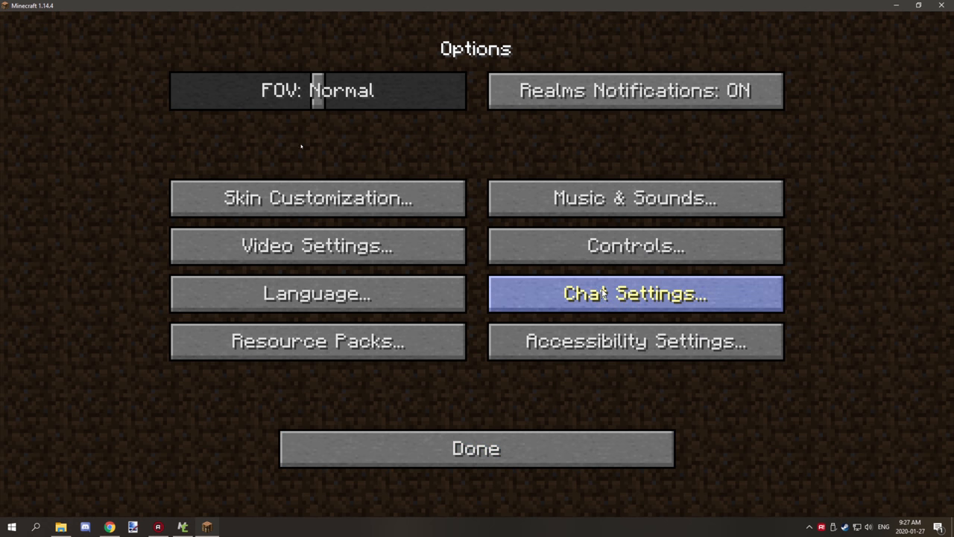
pyautogui.click(476, 448)
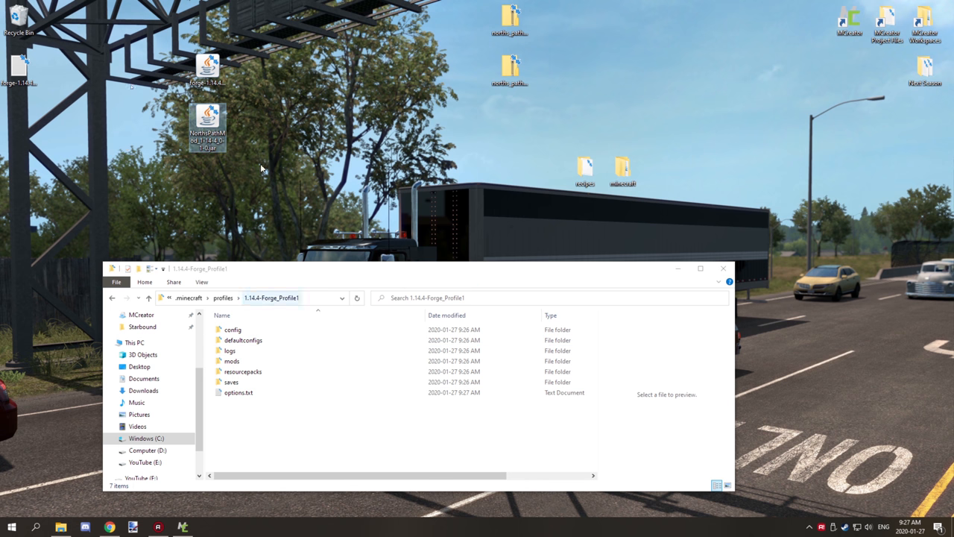
# Put NorthsPathMod_1-14-4_0-1-0.jar in the 1.14.4-Forge_Profile1 mods folder, verify it, close Explorer.
pyautogui.click(231, 360)
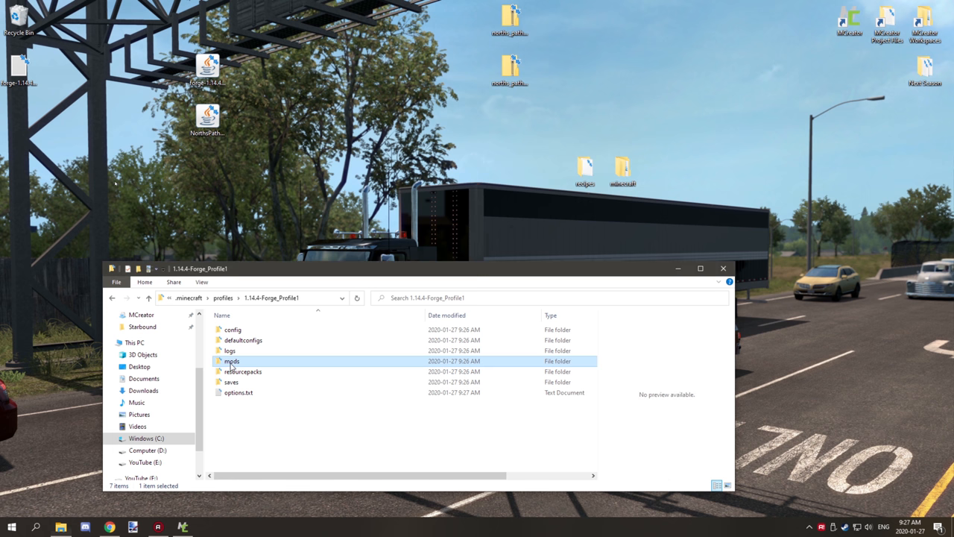
pyautogui.doubleClick(232, 361)
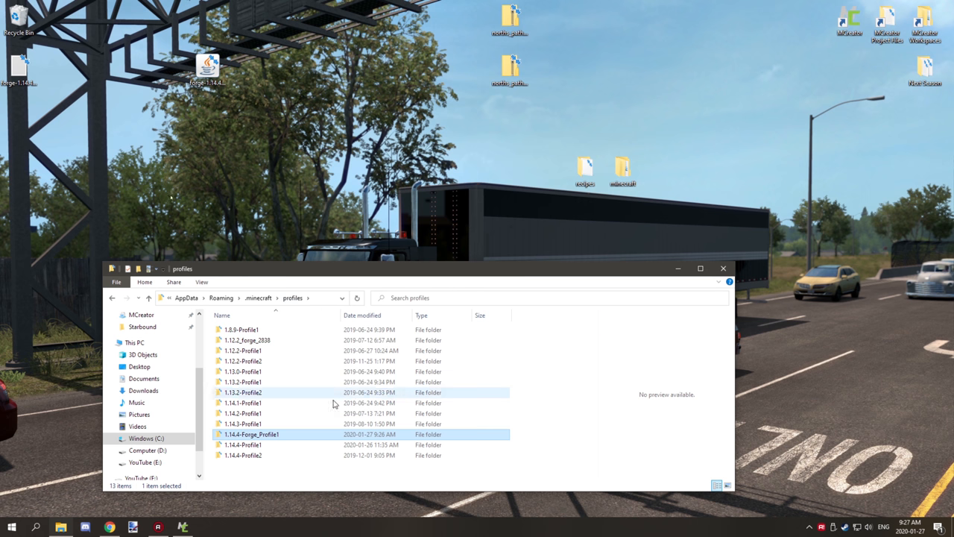
pyautogui.doubleClick(251, 433)
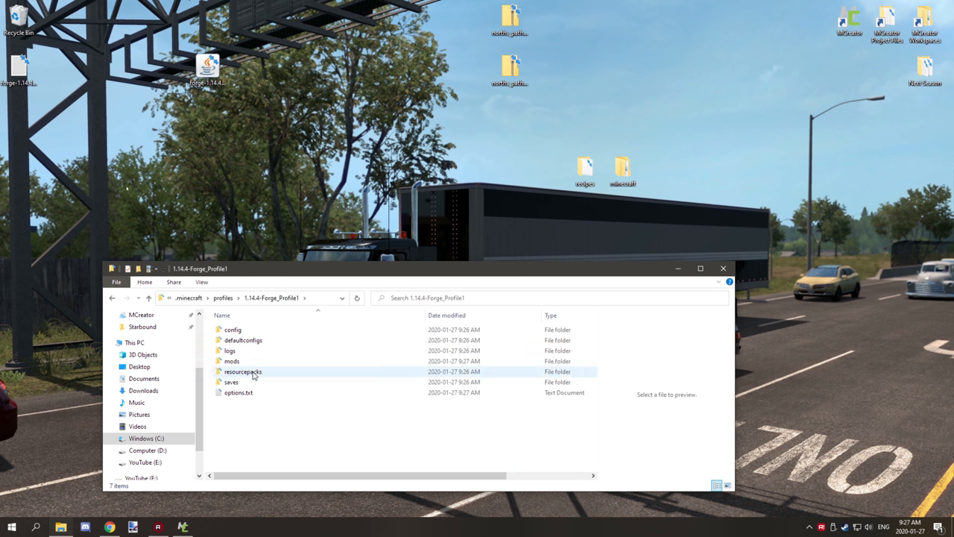
pyautogui.doubleClick(231, 361)
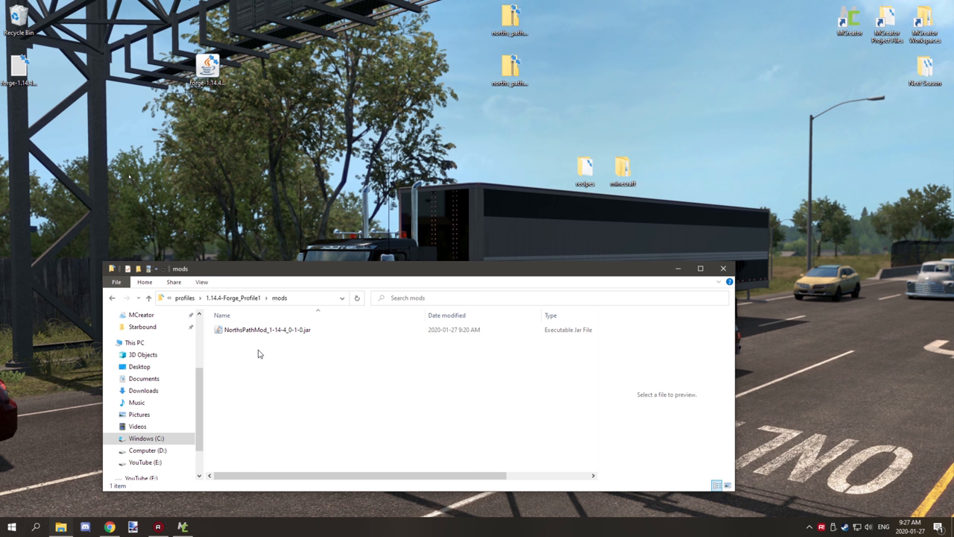
pyautogui.moveTo(291, 374)
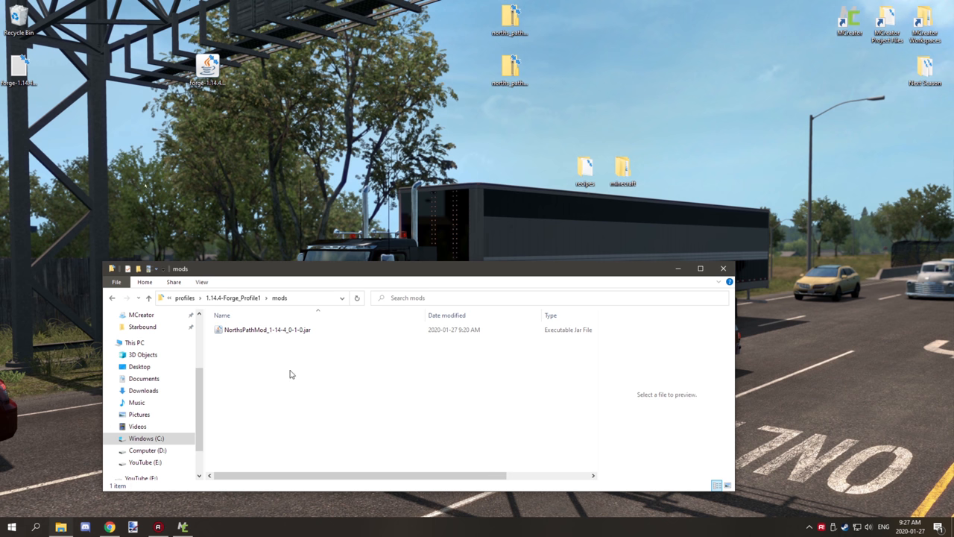
pyautogui.moveTo(537, 30)
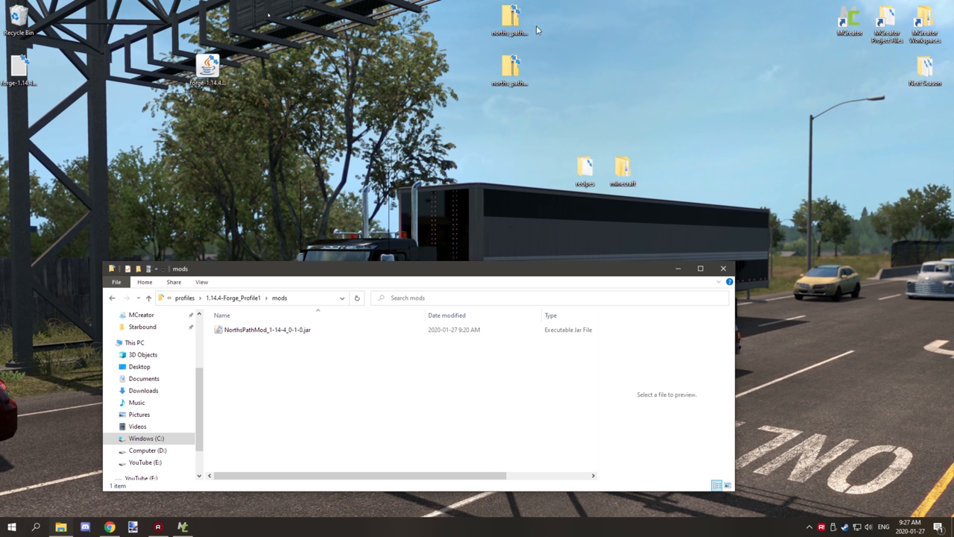
pyautogui.click(721, 269)
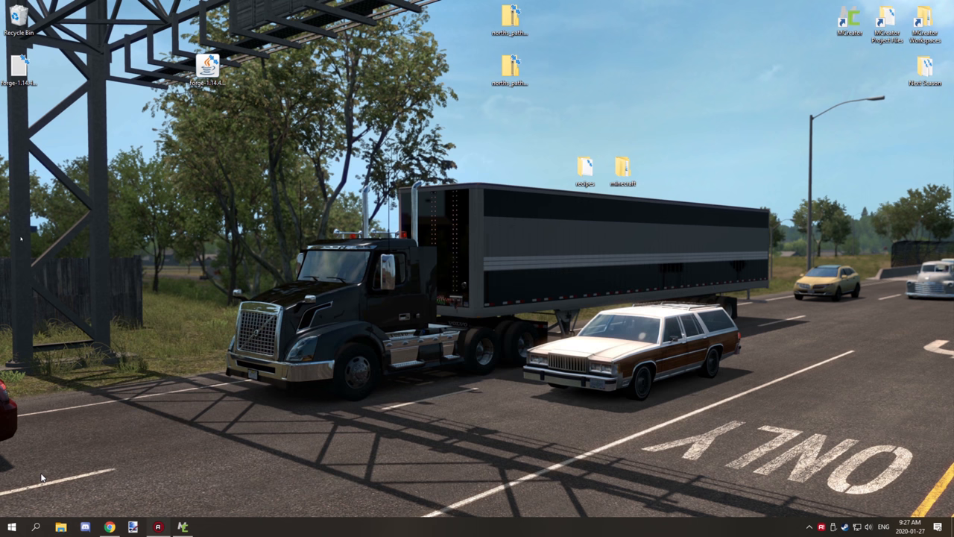
# Launch the Minecraft Launcher from the Start menu's Minecraft tile.
pyautogui.click(10, 527)
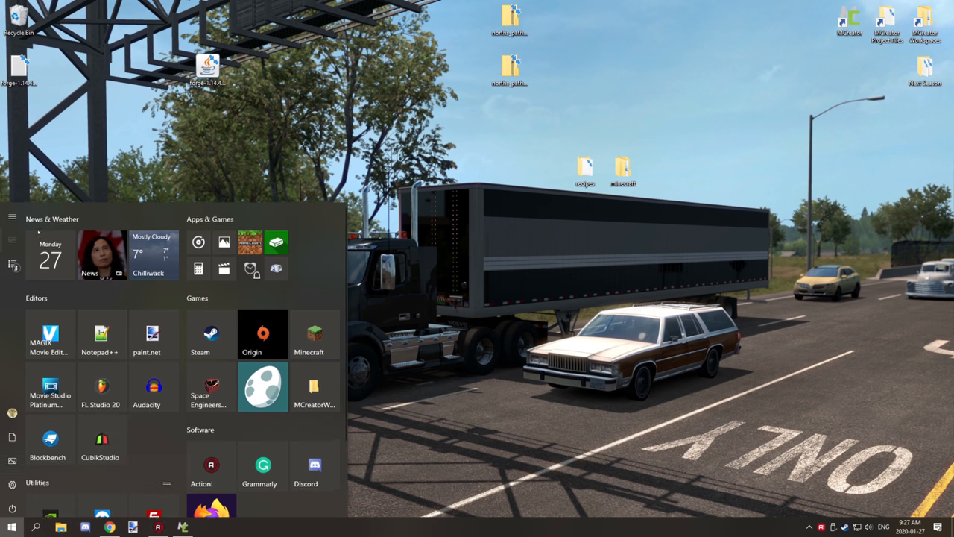
pyautogui.click(308, 334)
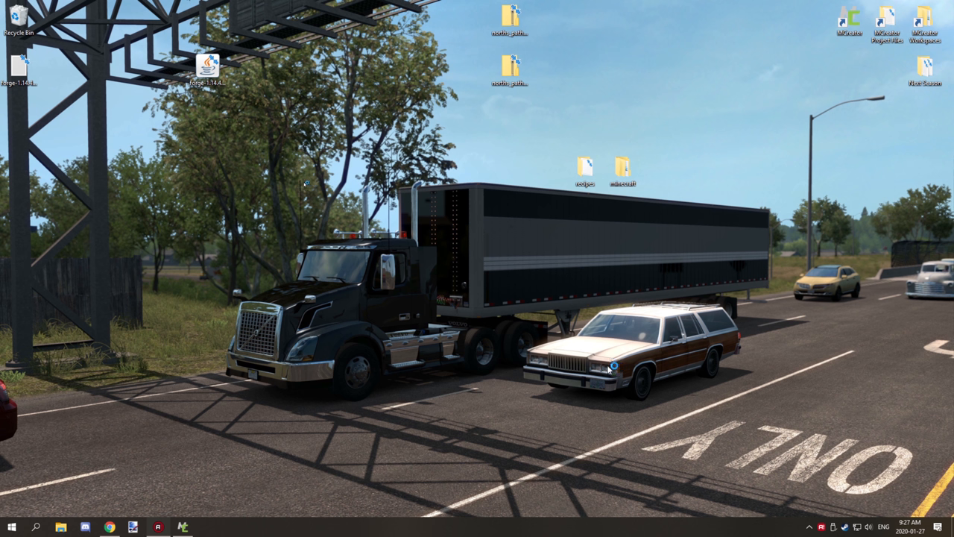
pyautogui.moveTo(613, 365)
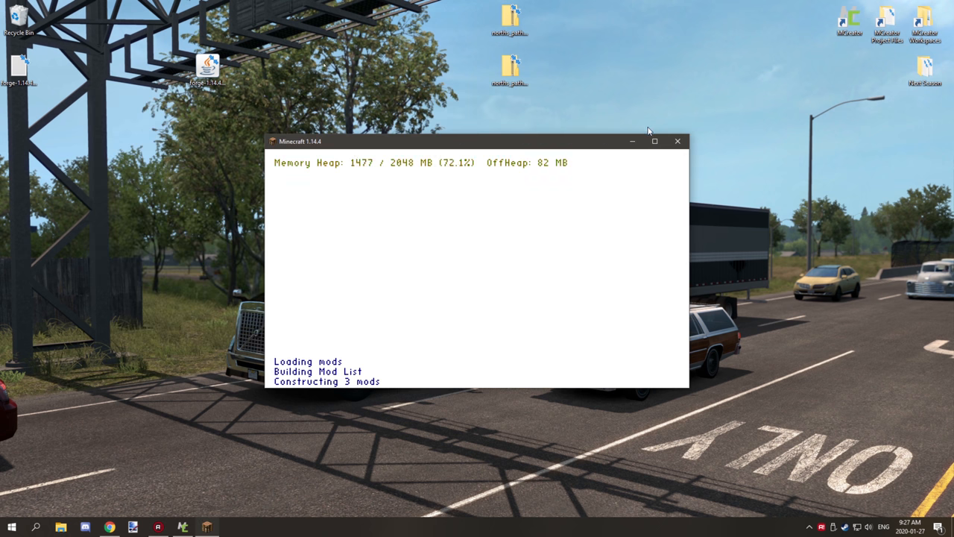
pyautogui.moveTo(654, 141)
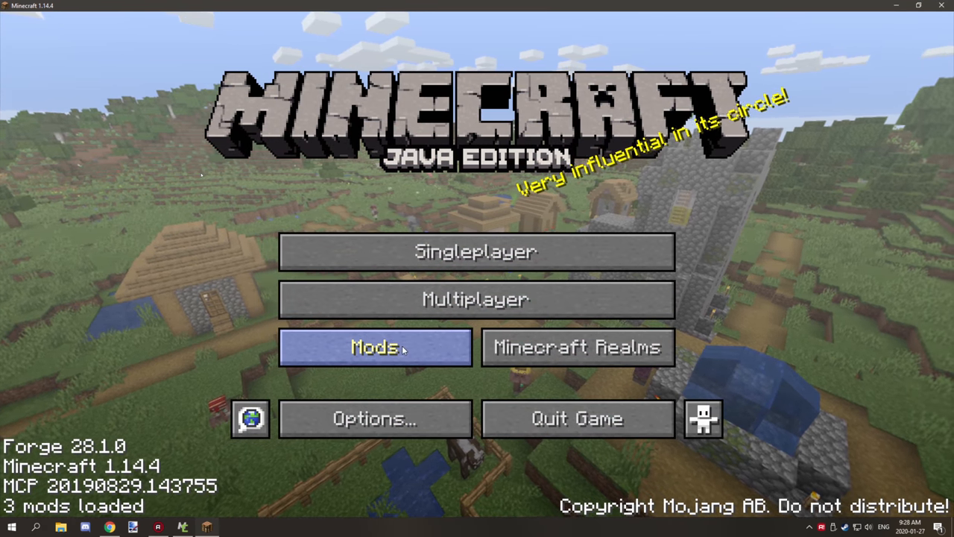
pyautogui.click(374, 346)
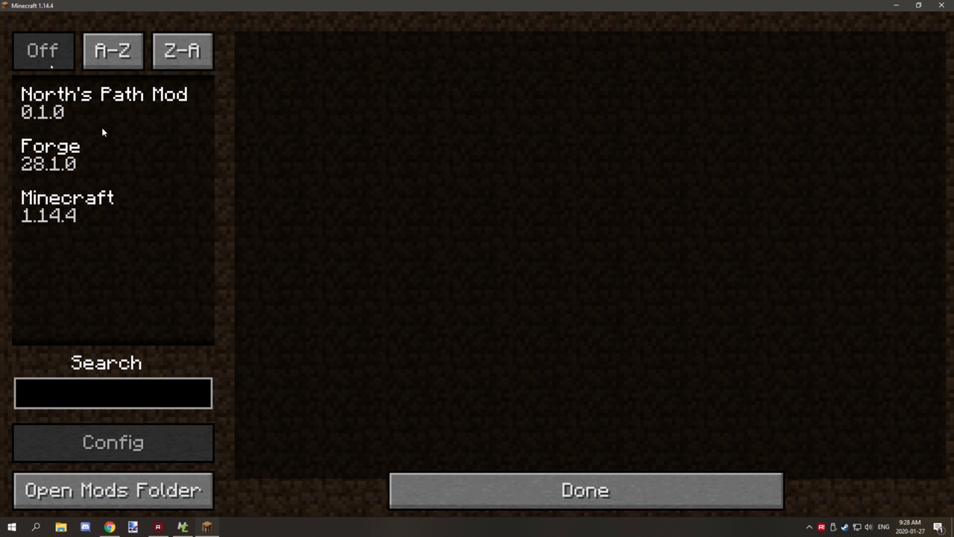
pyautogui.click(103, 102)
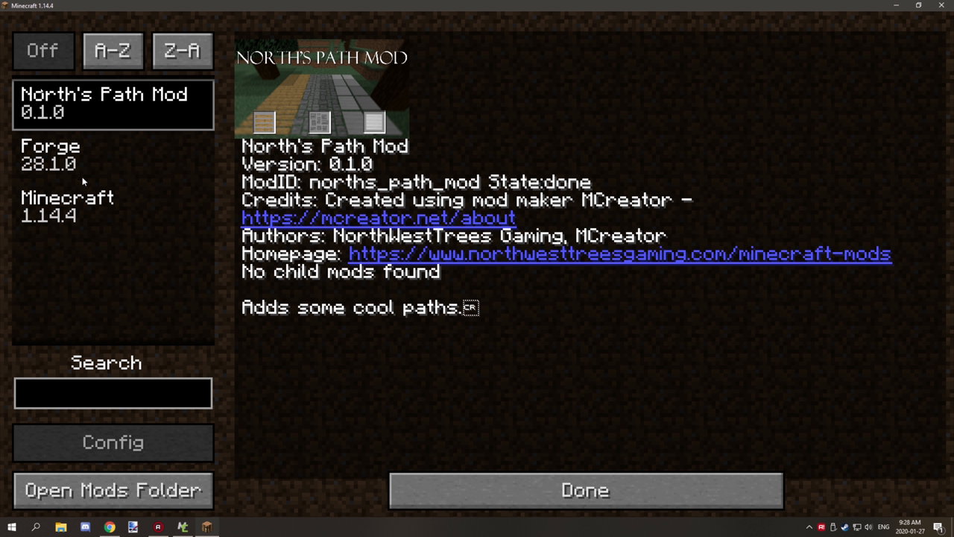
pyautogui.moveTo(362, 437)
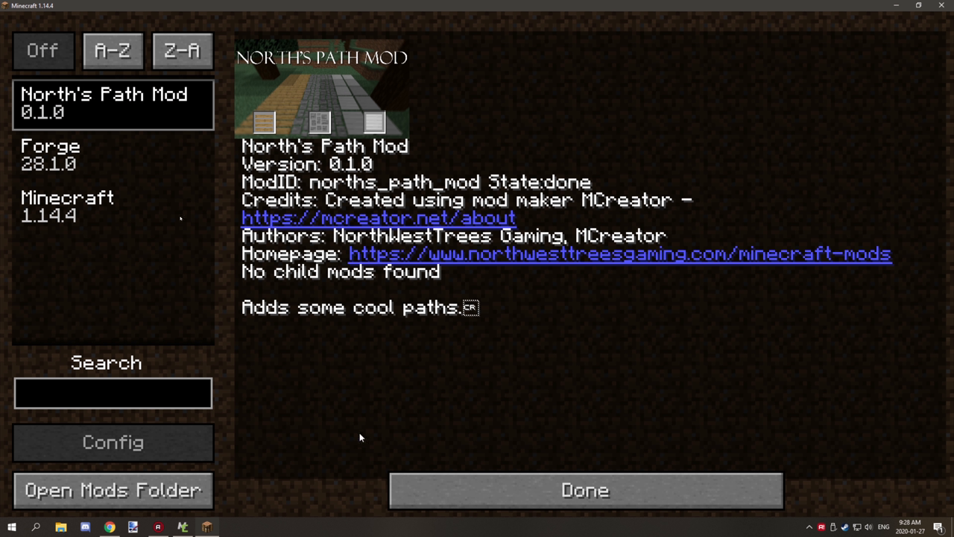
pyautogui.click(584, 490)
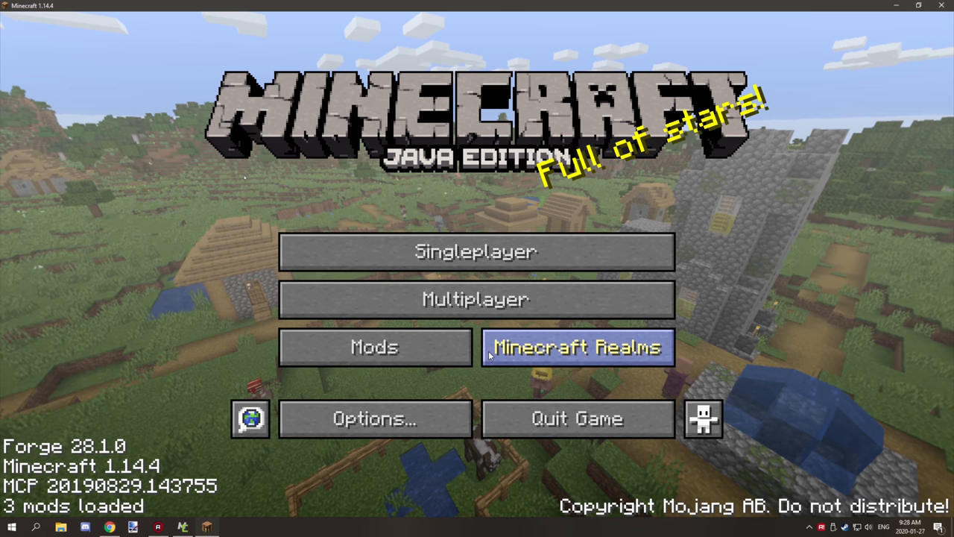
pyautogui.moveTo(504, 380)
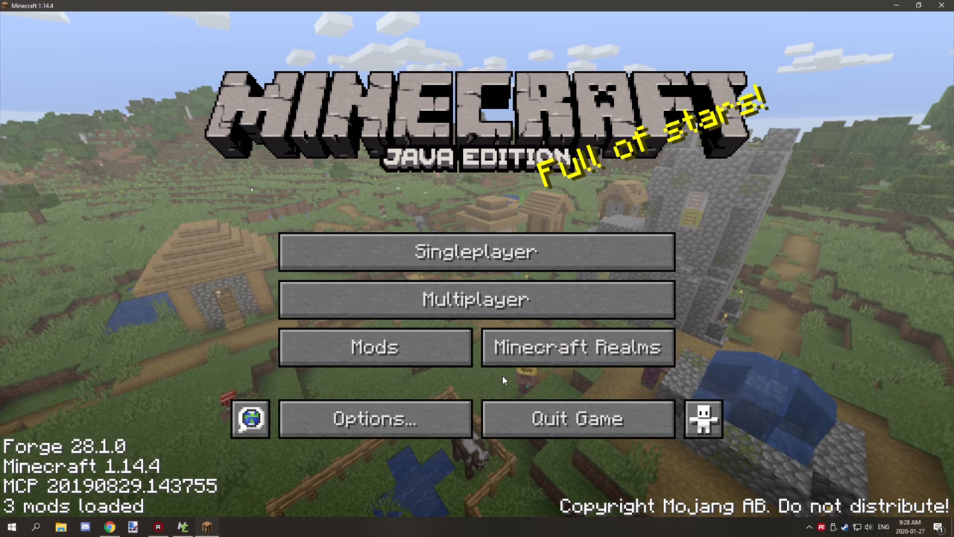
pyautogui.moveTo(475, 251)
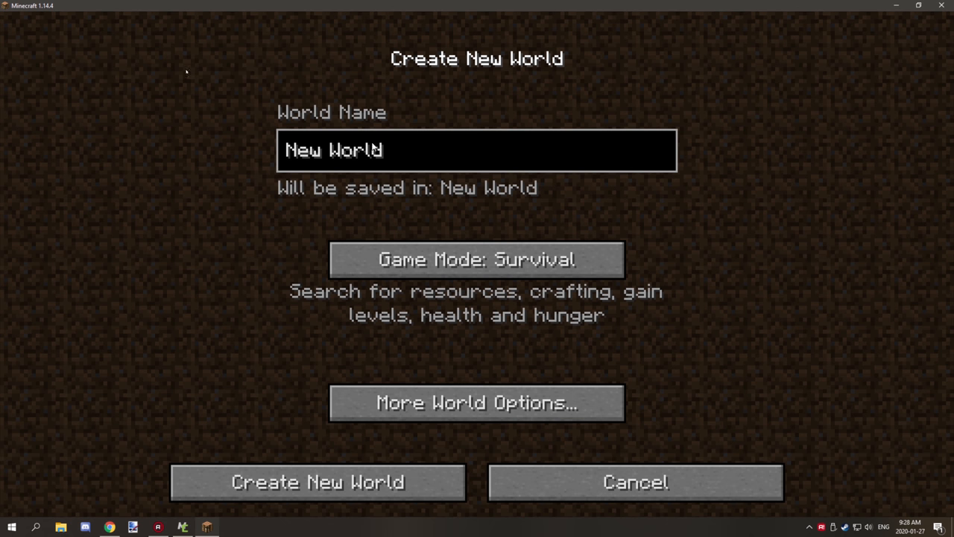
# Switch Game Mode to Creative and create the world named New World.
pyautogui.click(476, 259)
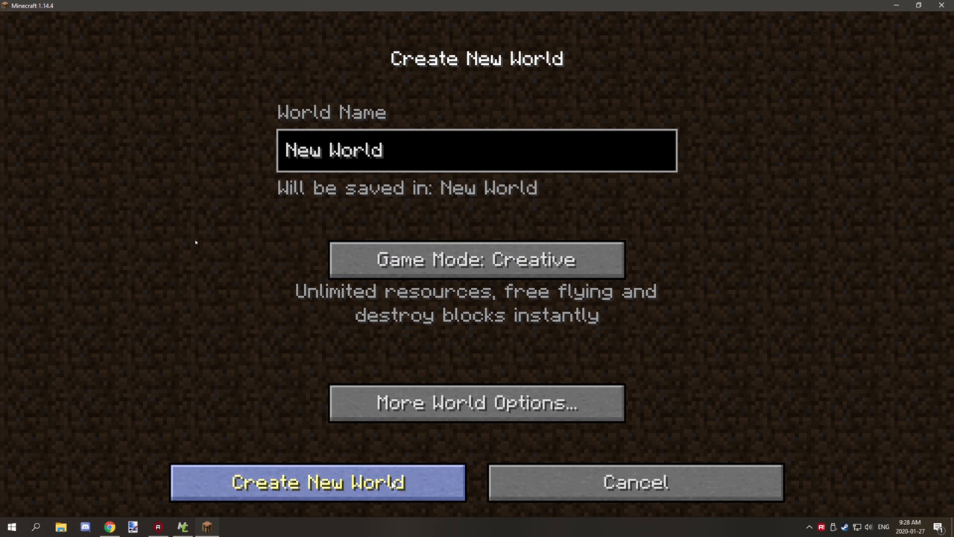
pyautogui.click(317, 482)
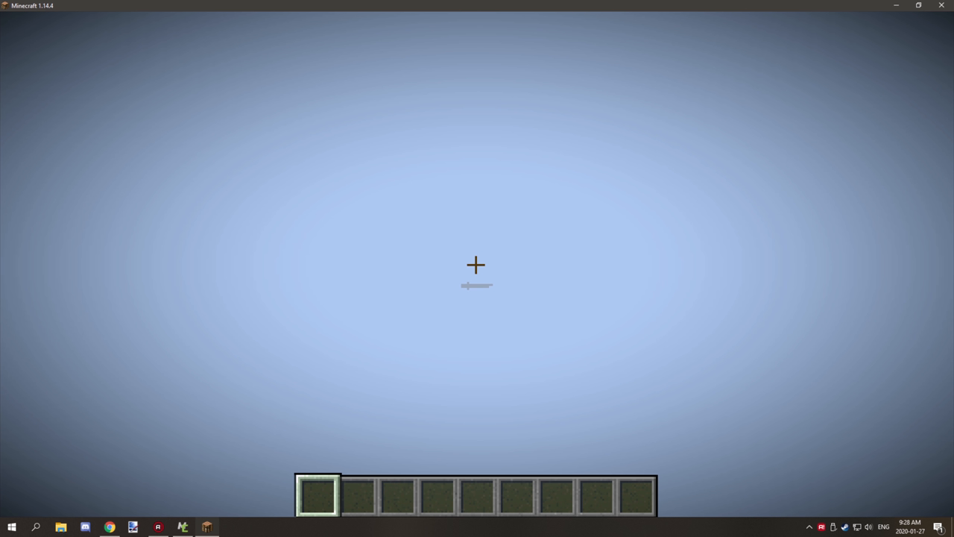
pyautogui.press('e')
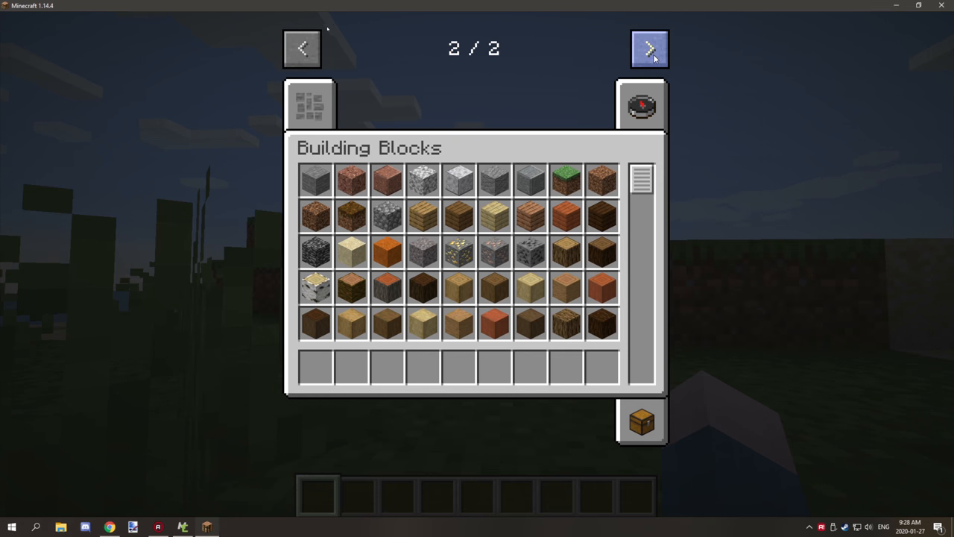
pyautogui.click(308, 104)
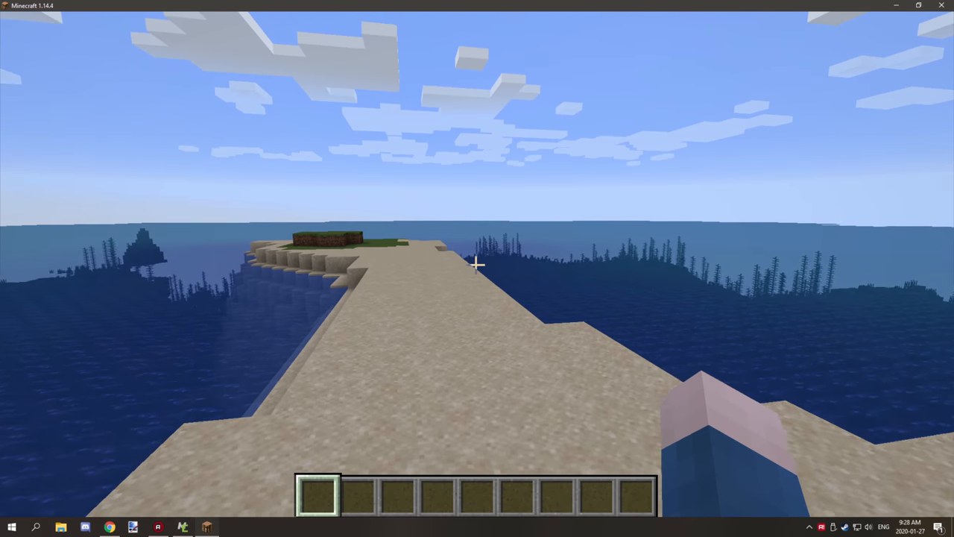
pyautogui.moveTo(477, 269)
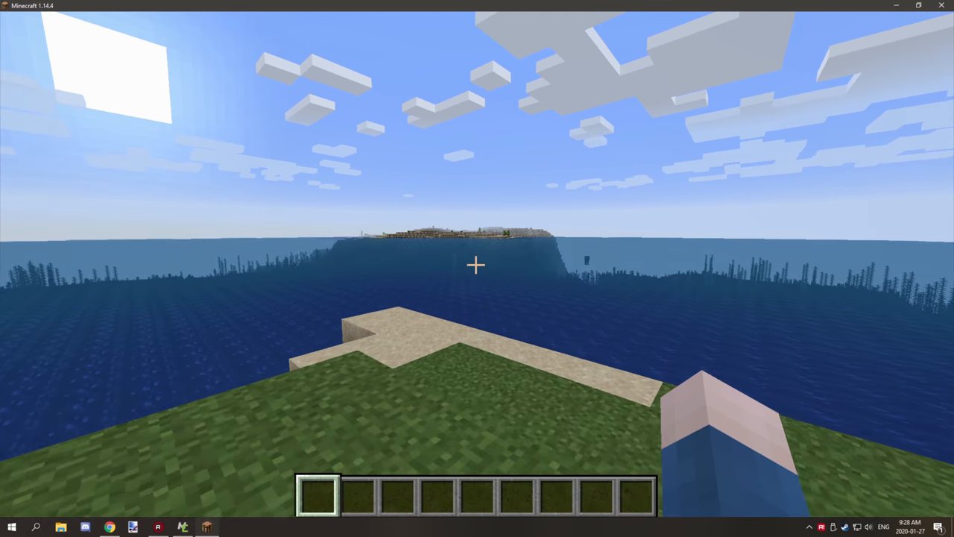
pyautogui.moveTo(477, 265)
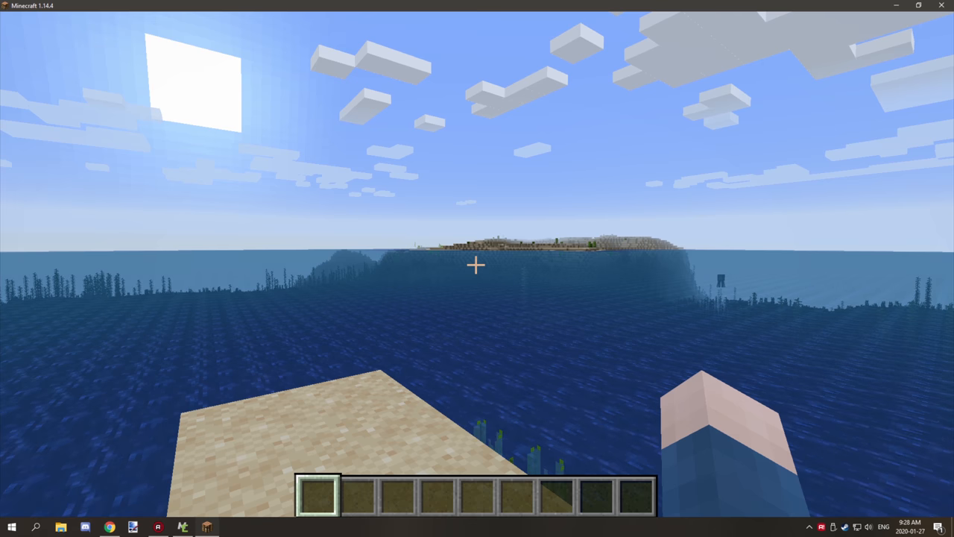